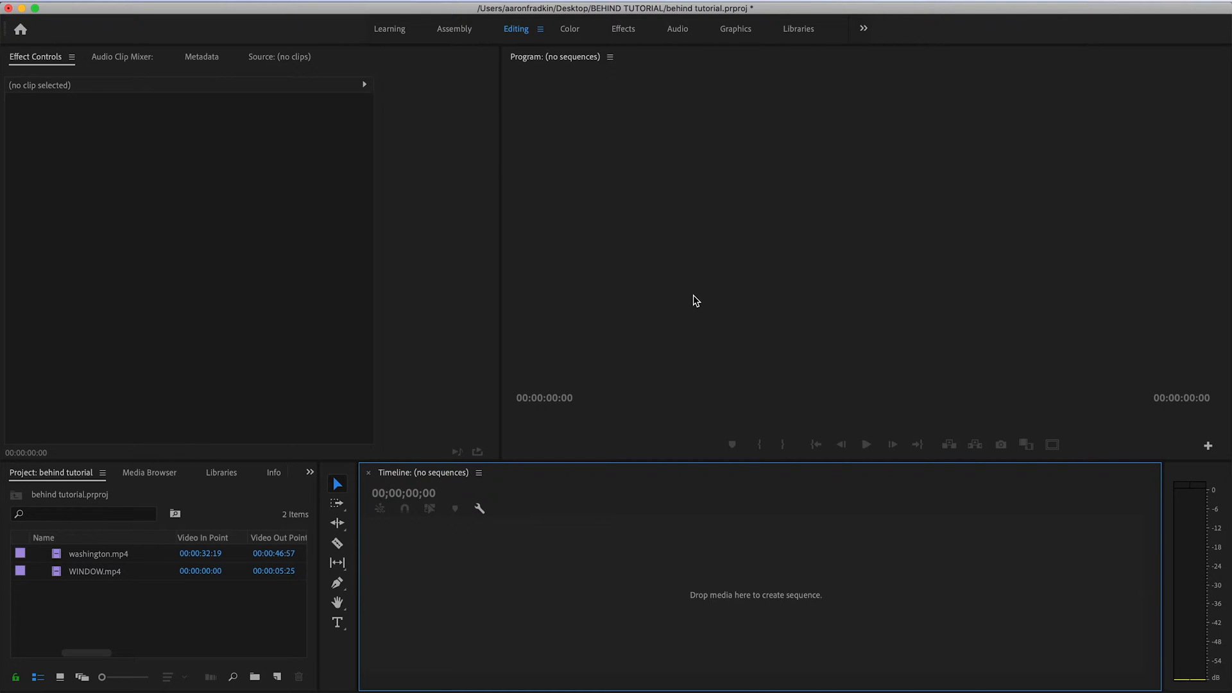
- Build the washington sequence from washington.mp4 and stack a duplicate copy on V2
left_click(98, 555)
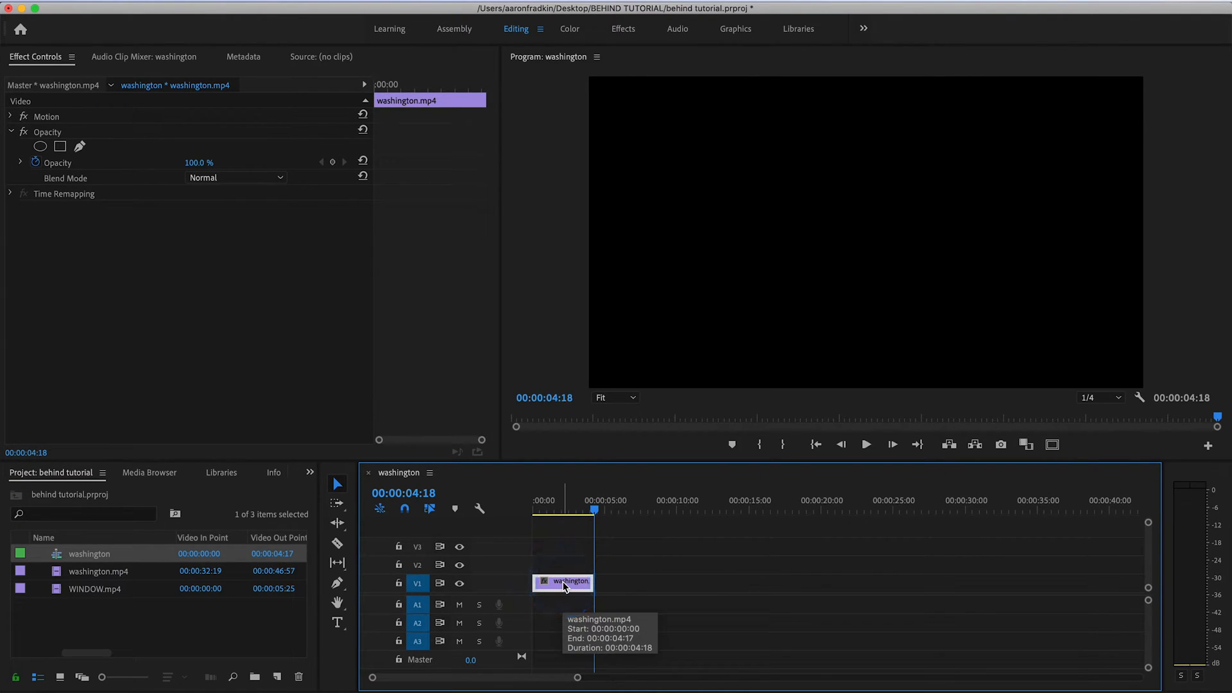
left_click(562, 583)
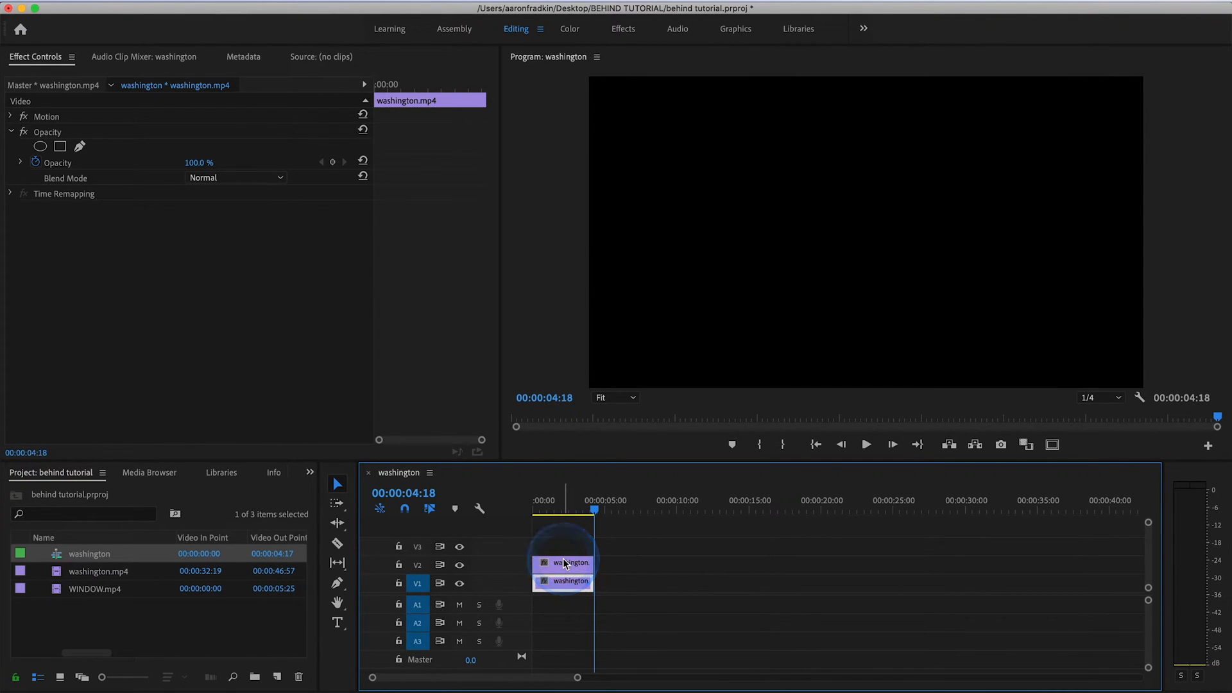
mouse_move(556, 586)
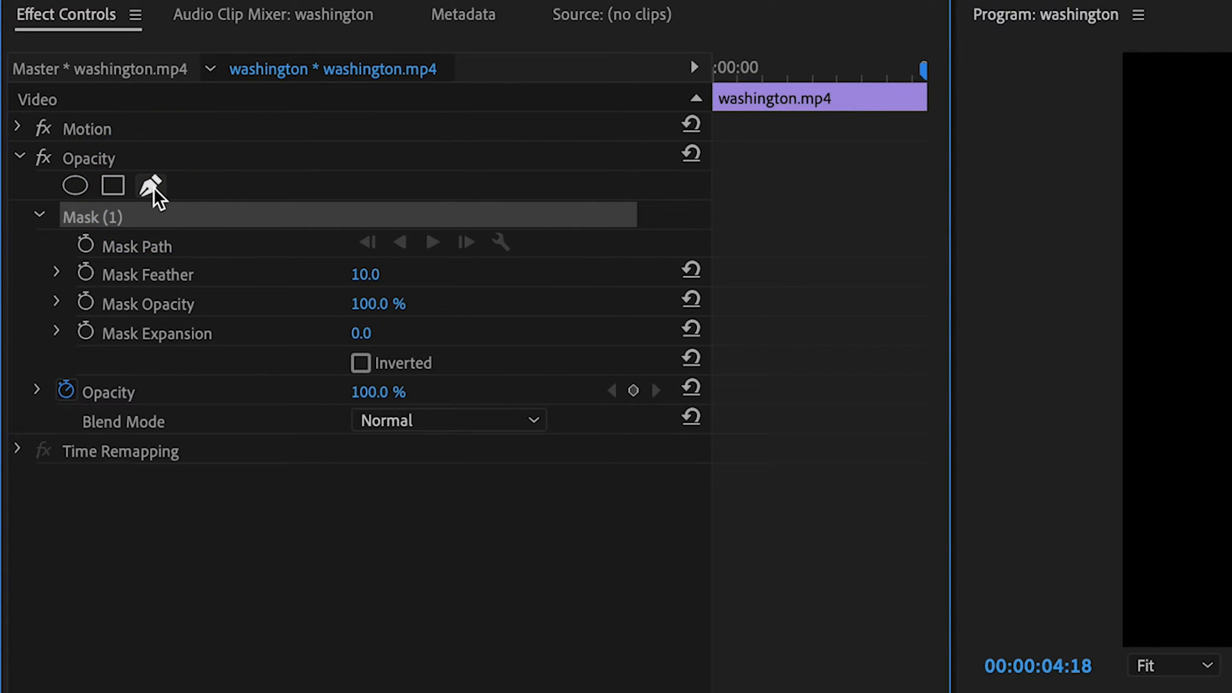
- Draw a pen mask around the monument at 100% zoom, closing it at the tip
left_click(726, 70)
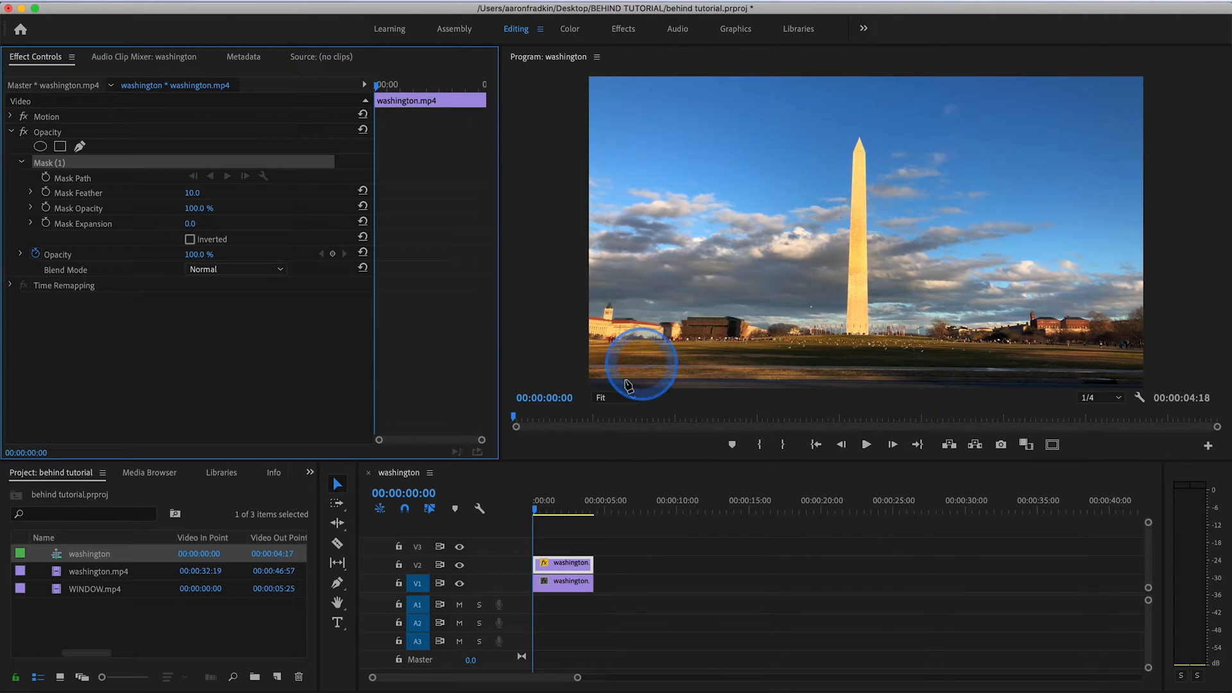
left_click(605, 397)
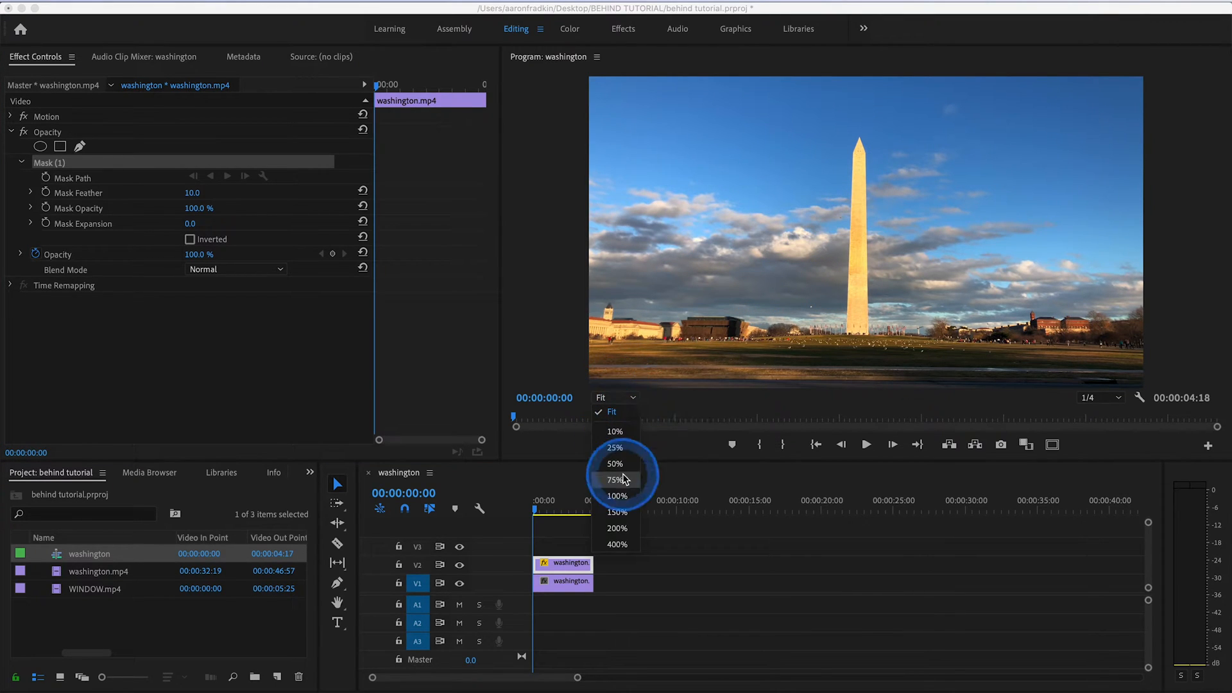
left_click(617, 495)
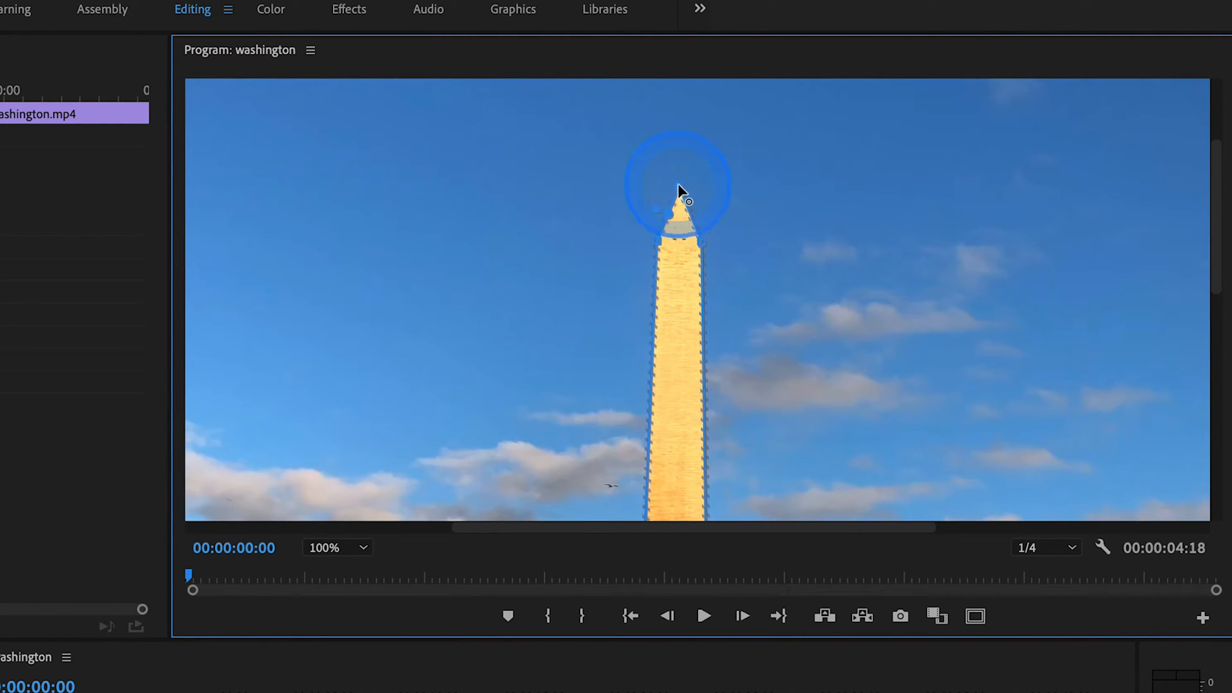
left_click(337, 546)
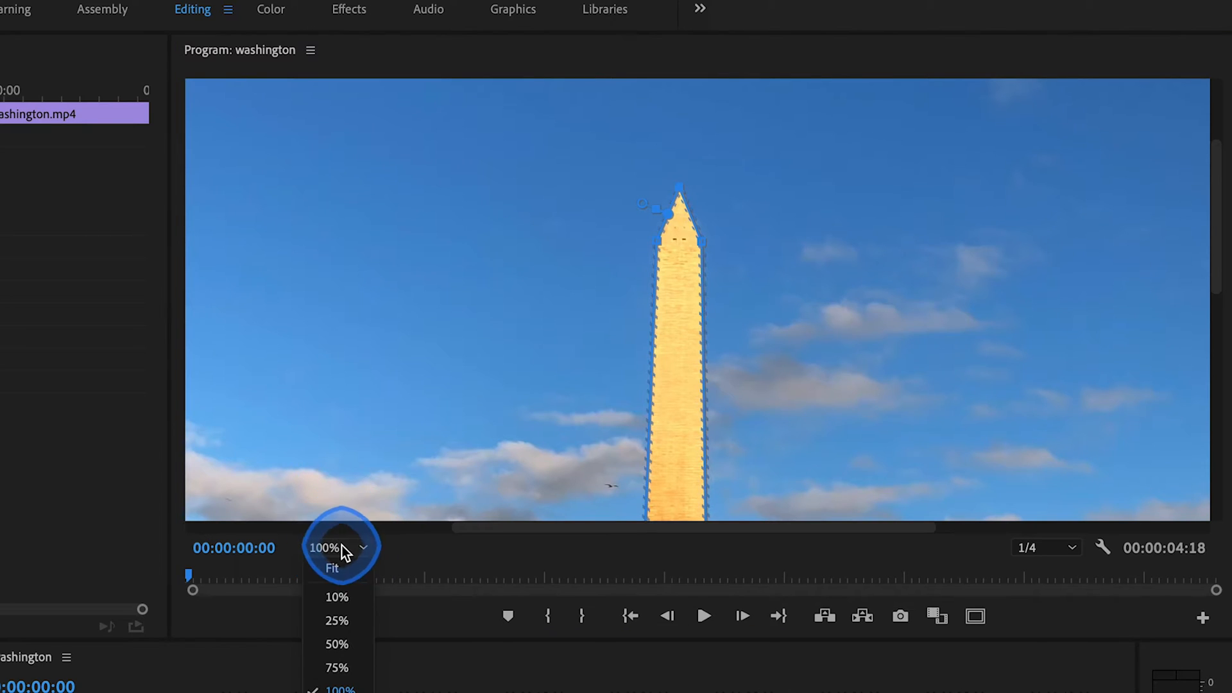
left_click(331, 569)
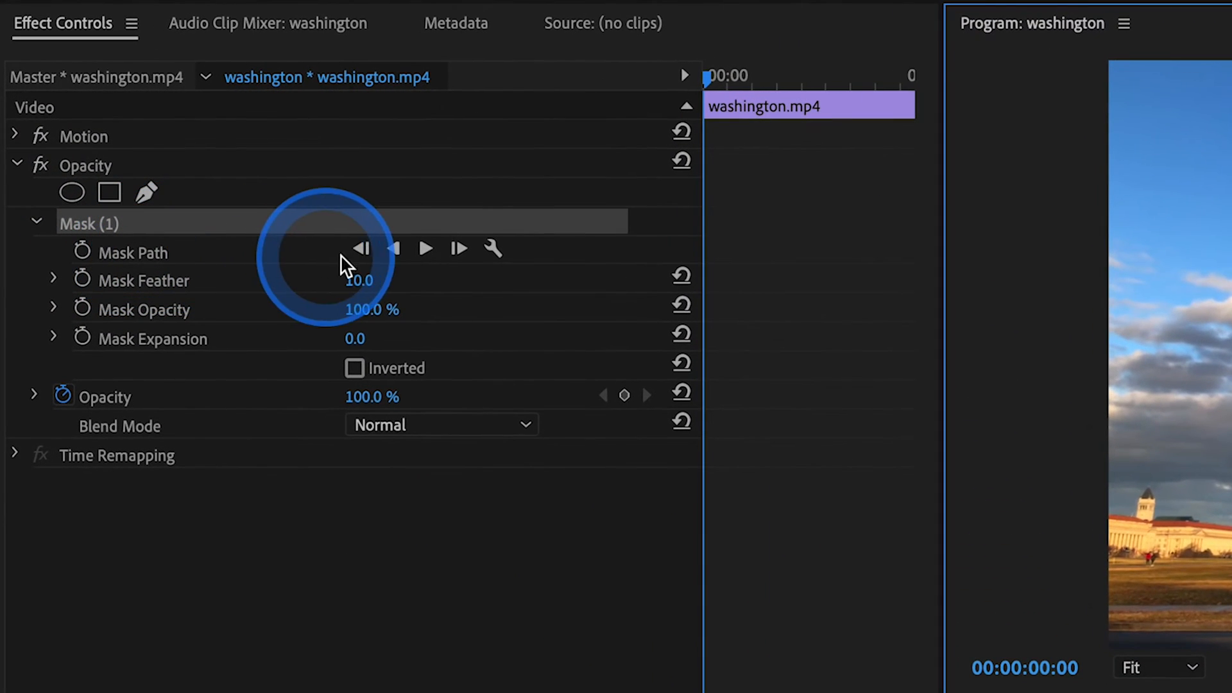
mouse_move(426, 249)
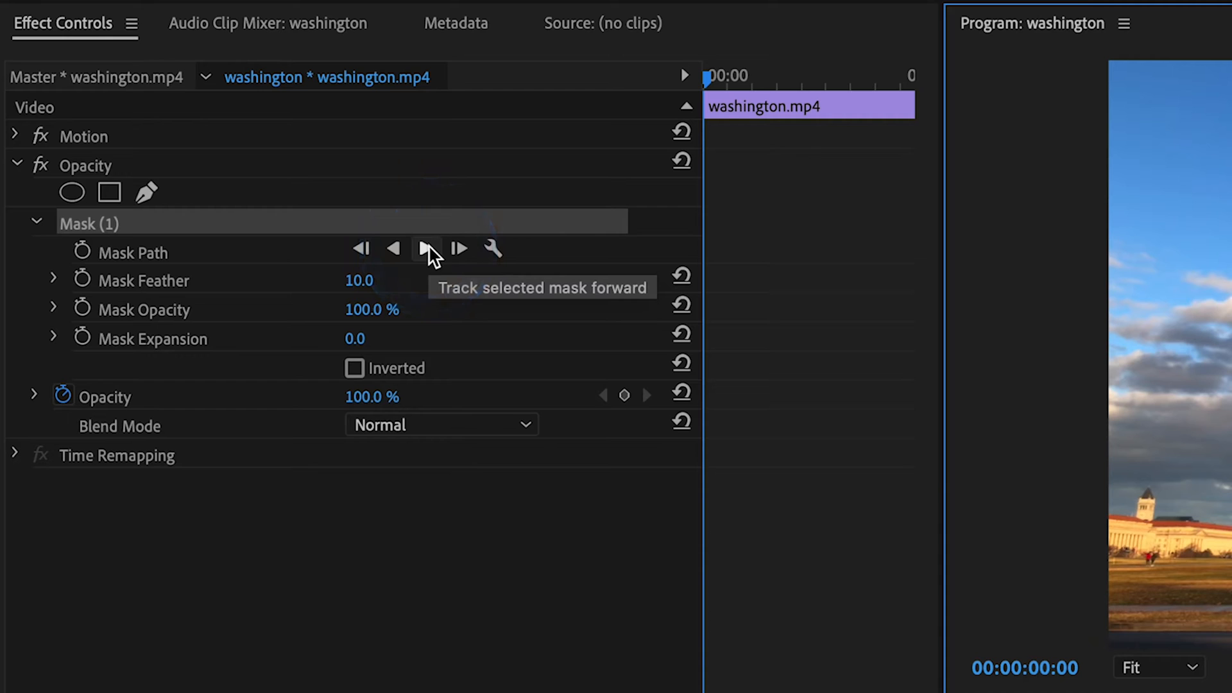
- Track the monument mask forward so Mask Path keyframes follow it through the clip
left_click(426, 249)
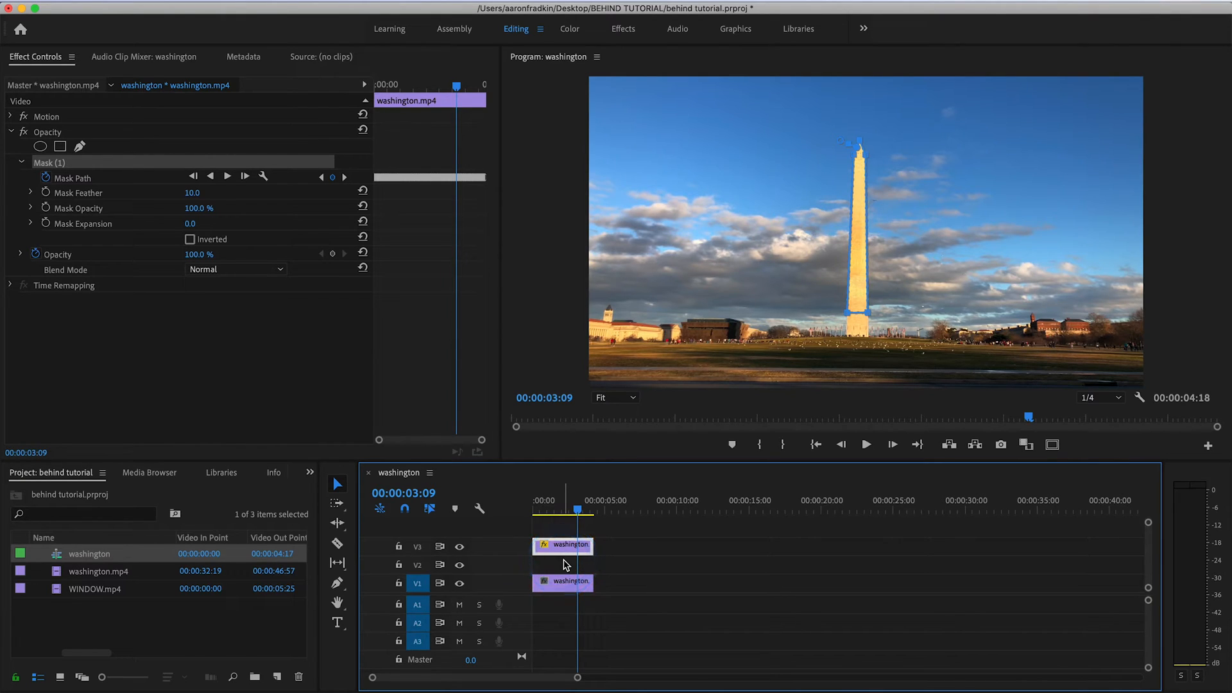
- Add a WASHINGTON MONUMENT text title over the monument with the Type tool
left_click(337, 624)
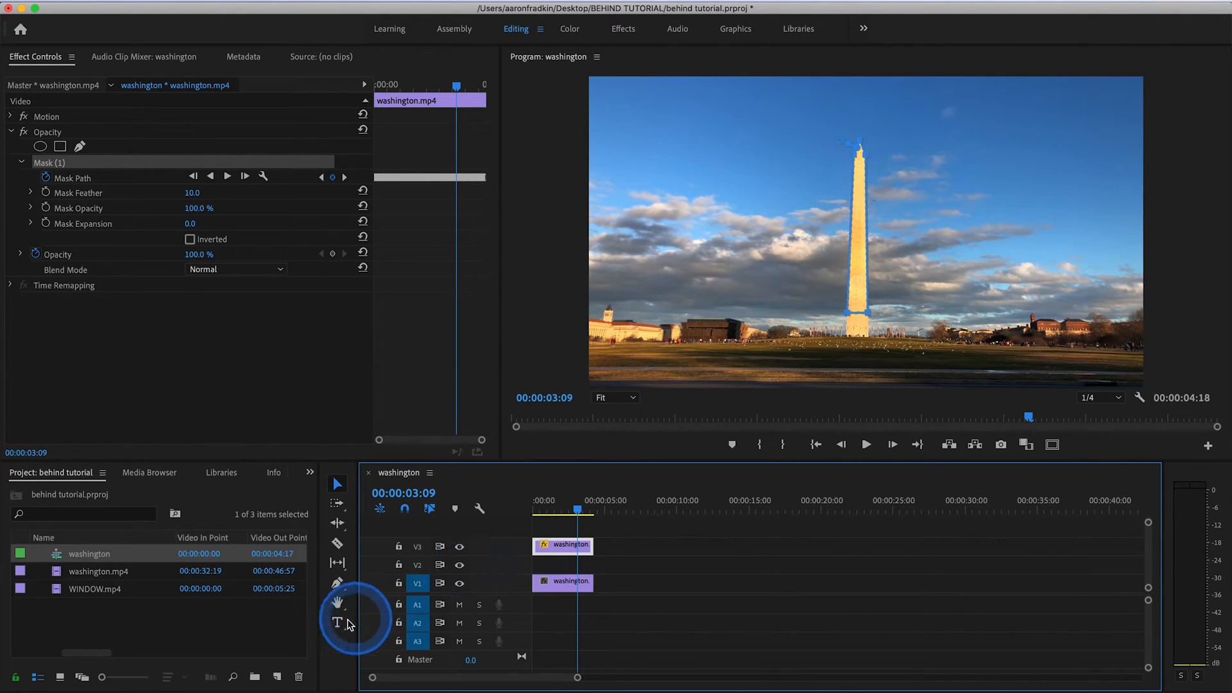
mouse_move(338, 625)
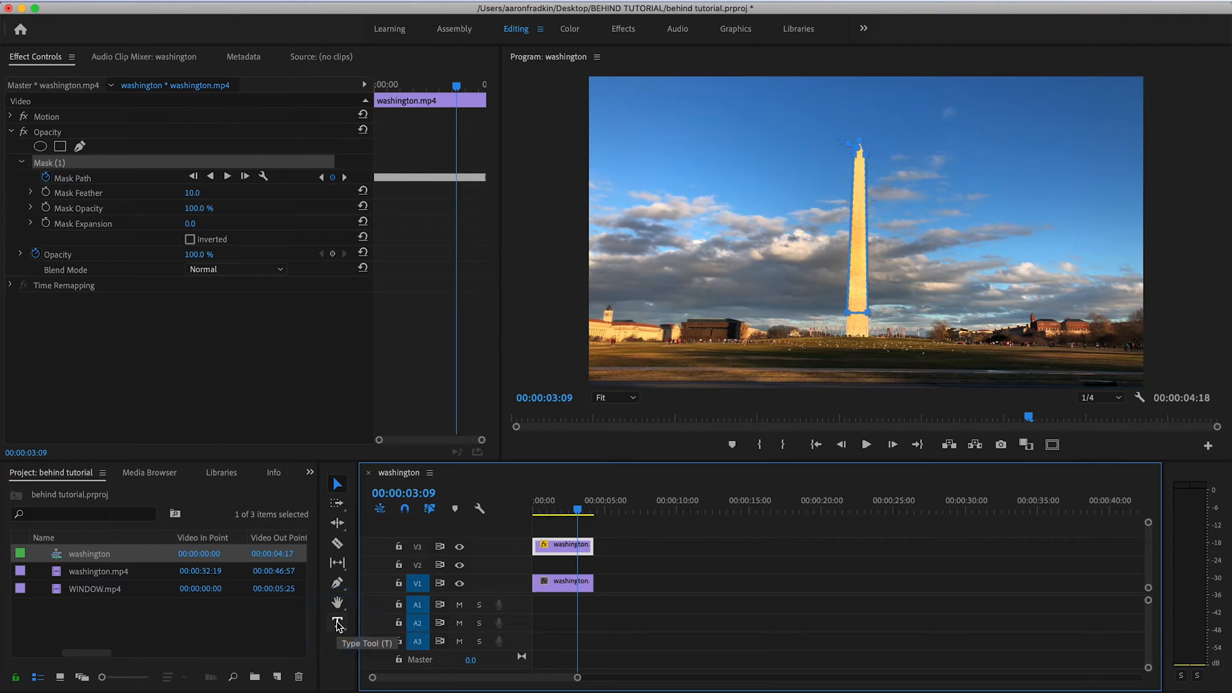
left_click(338, 624)
type("WASHINGTON M")
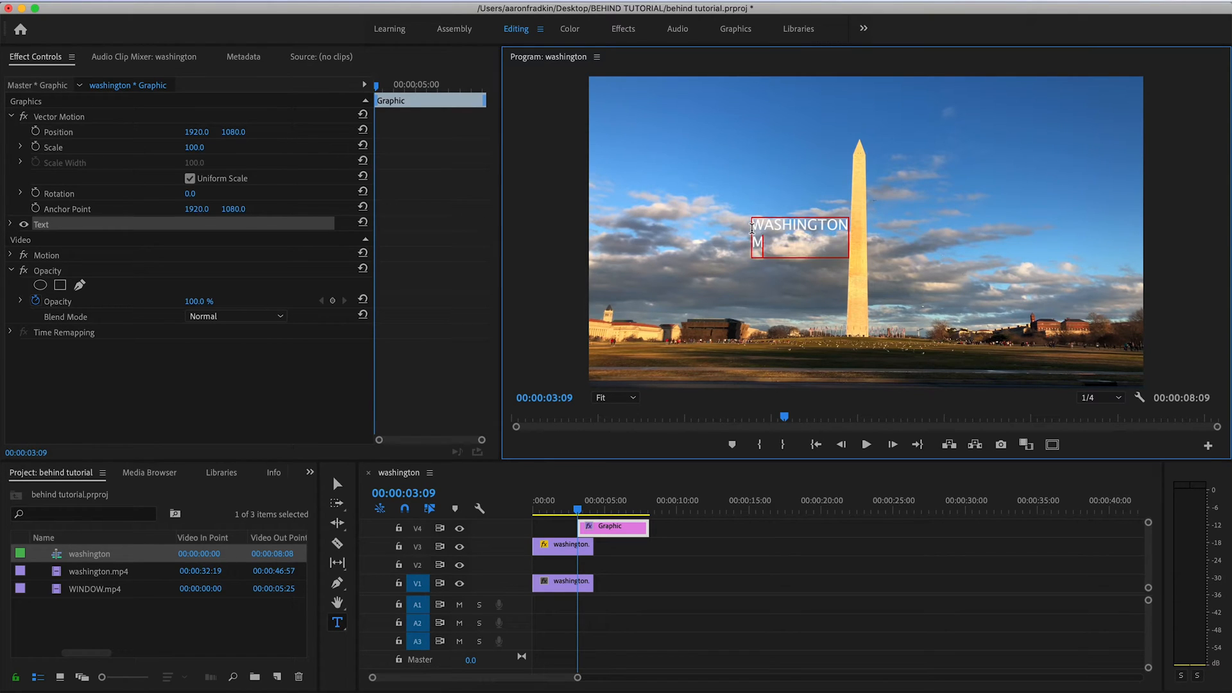
type("ONUMENT")
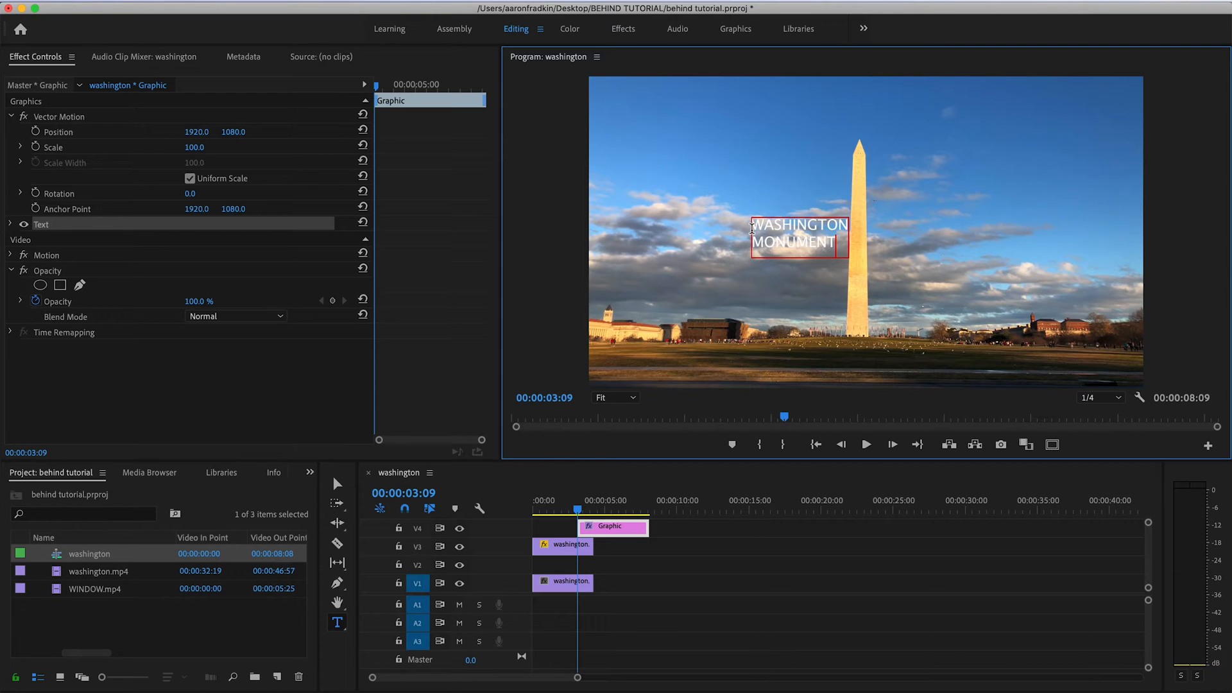
left_click(10, 226)
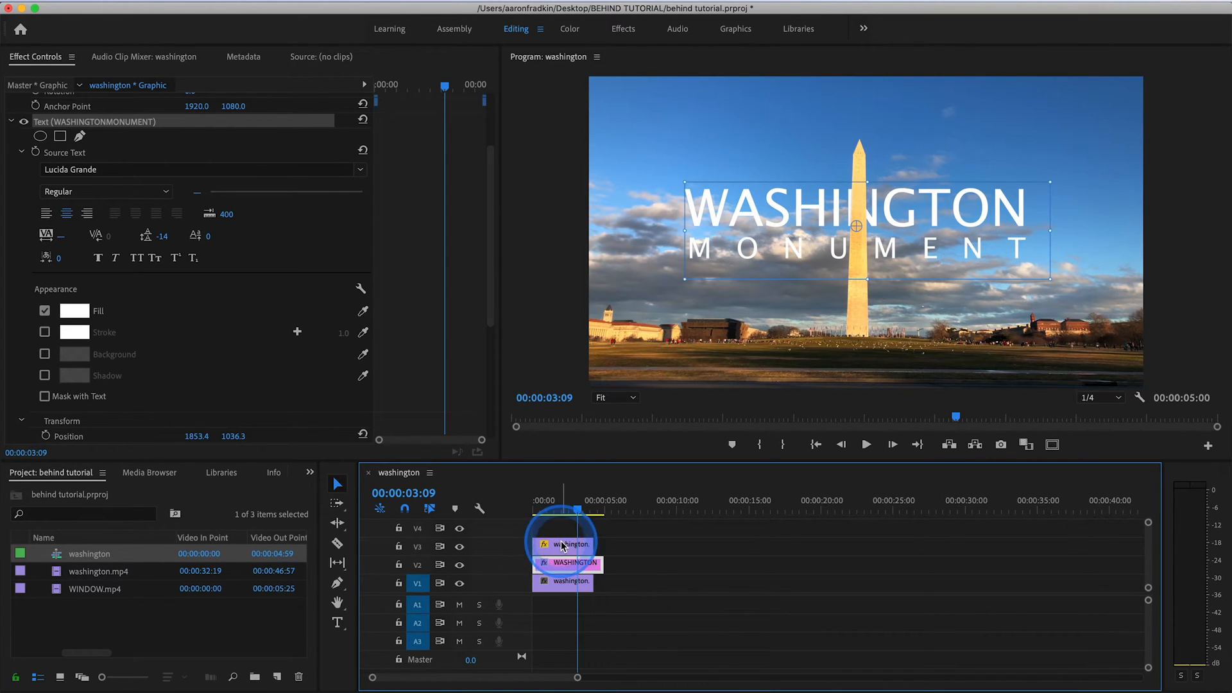
- Place the title graphic between the two washington clips and trim it to their 4:18 end
left_click(565, 545)
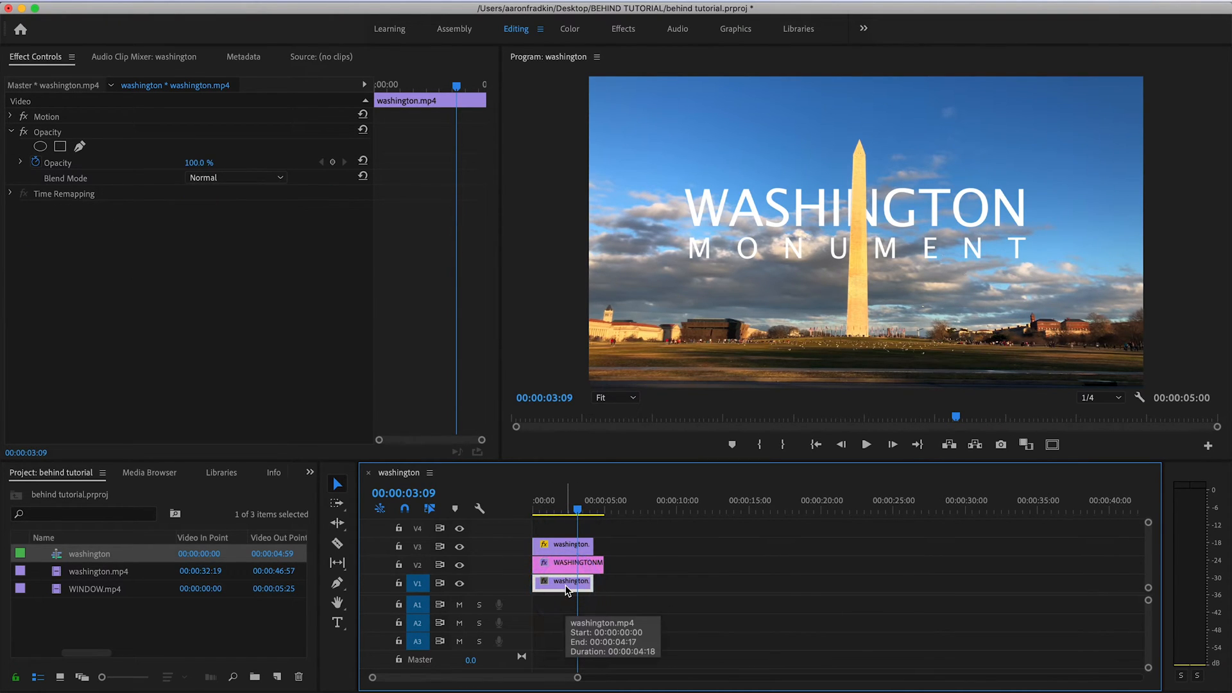
left_click(585, 564)
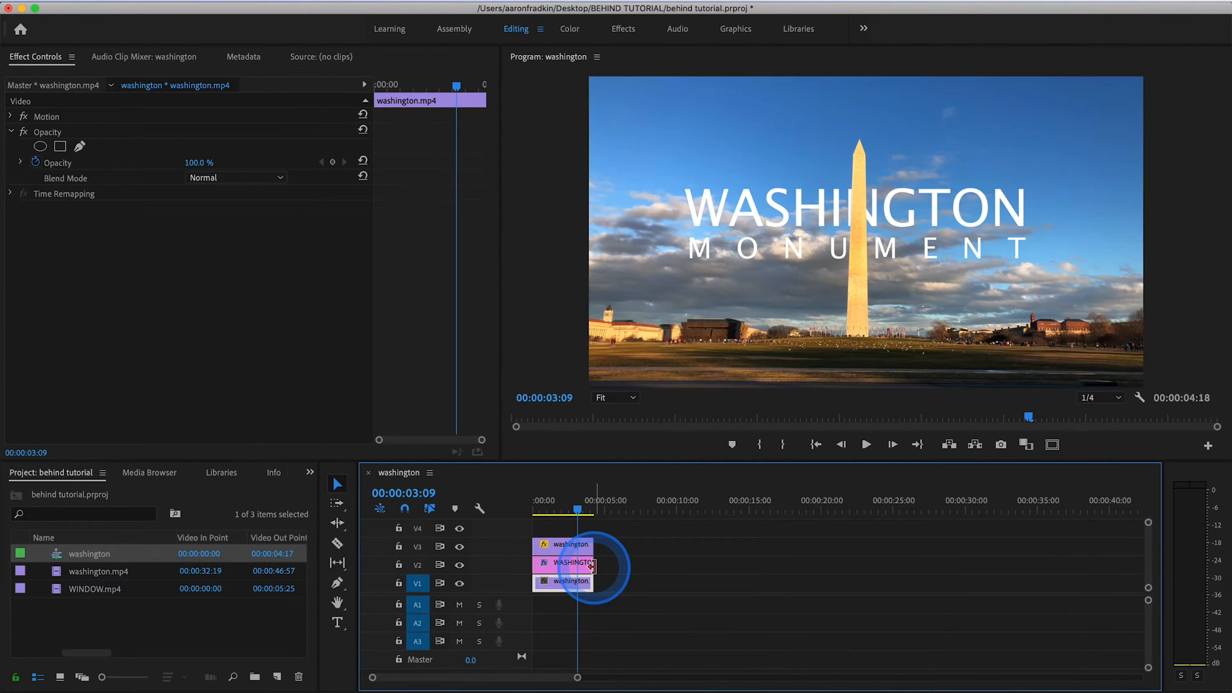
mouse_move(585, 563)
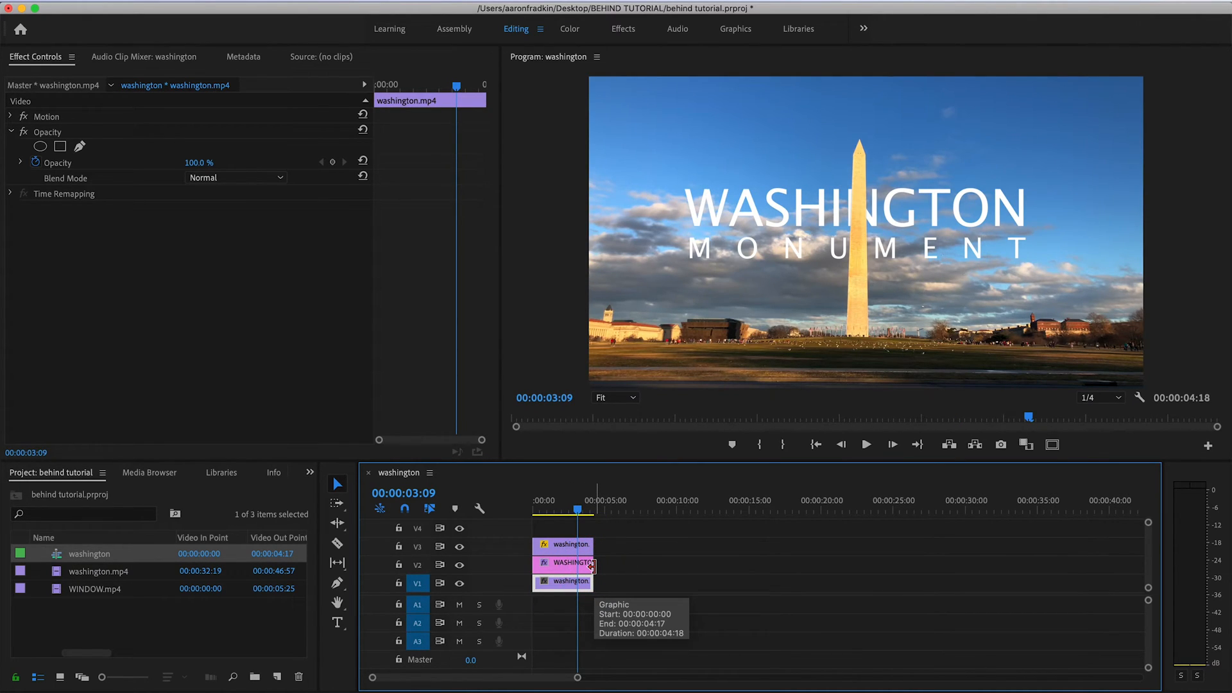
left_click(564, 563)
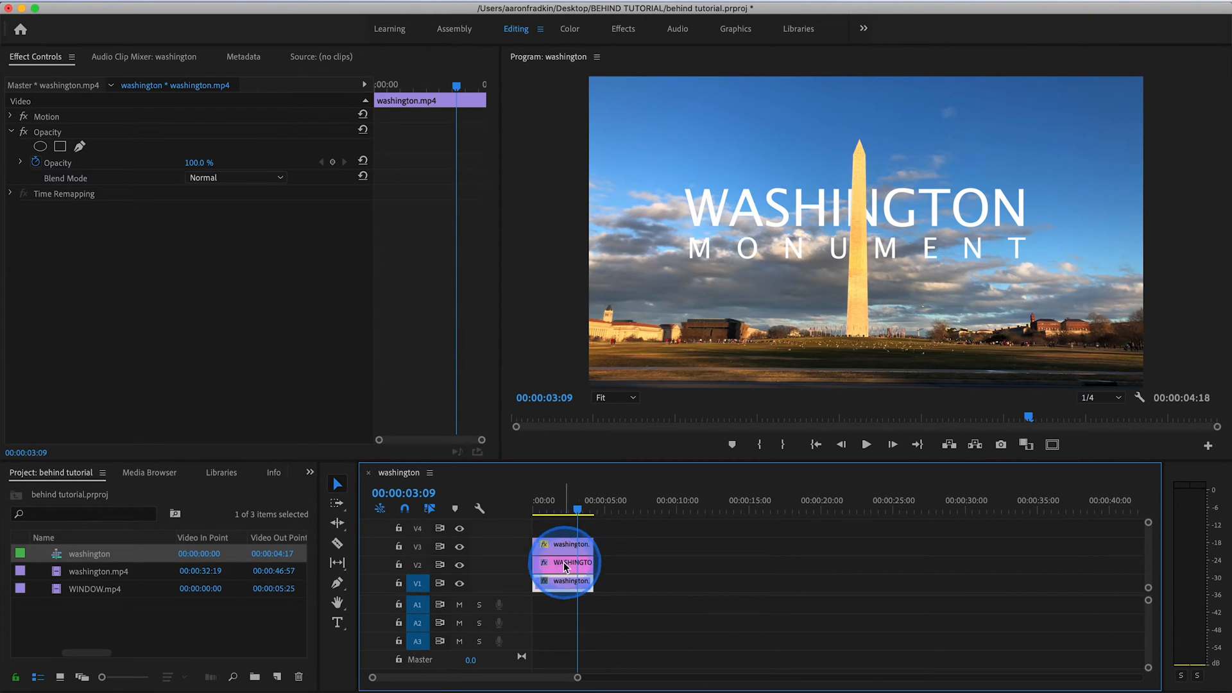
left_click(564, 562)
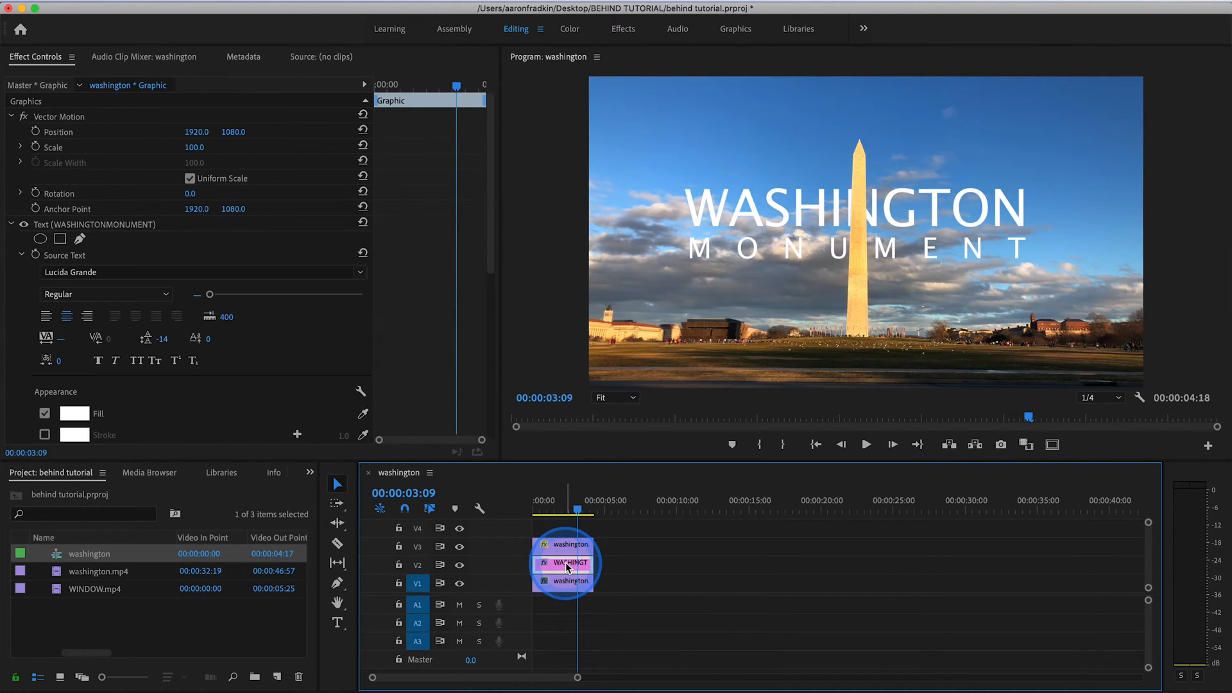
- Nudge the title upward in the Program Monitor so the monument crosses it
left_click(819, 219)
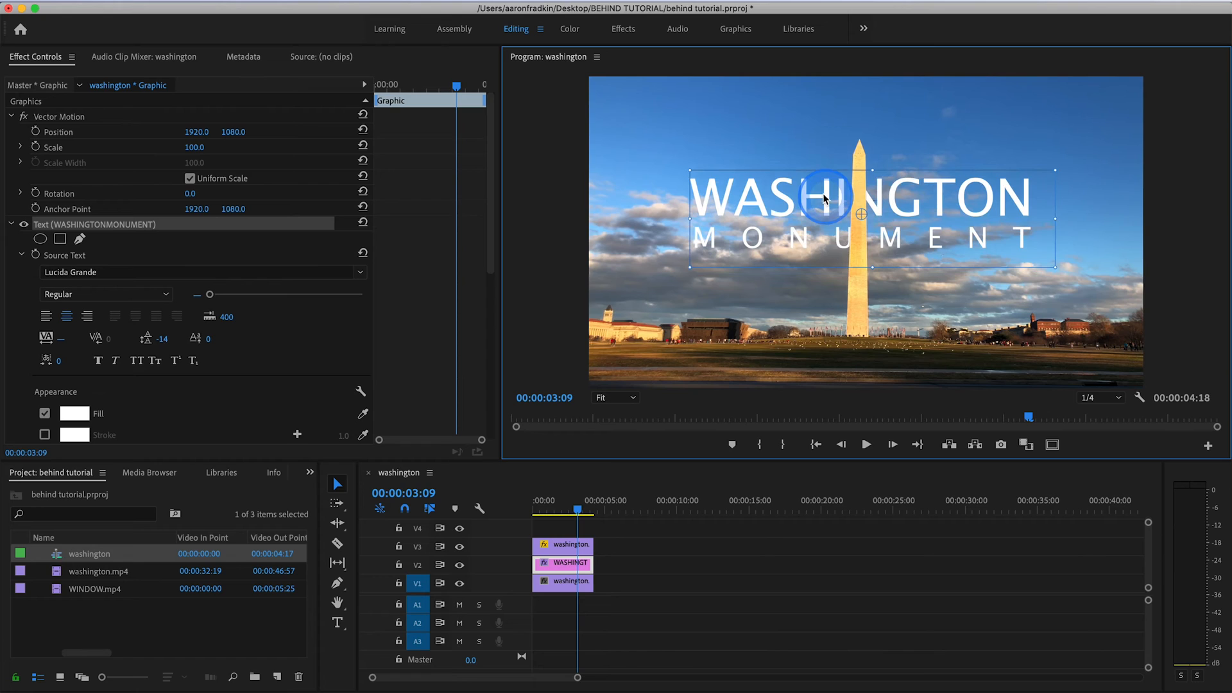
left_click_drag(825, 197, 814, 226)
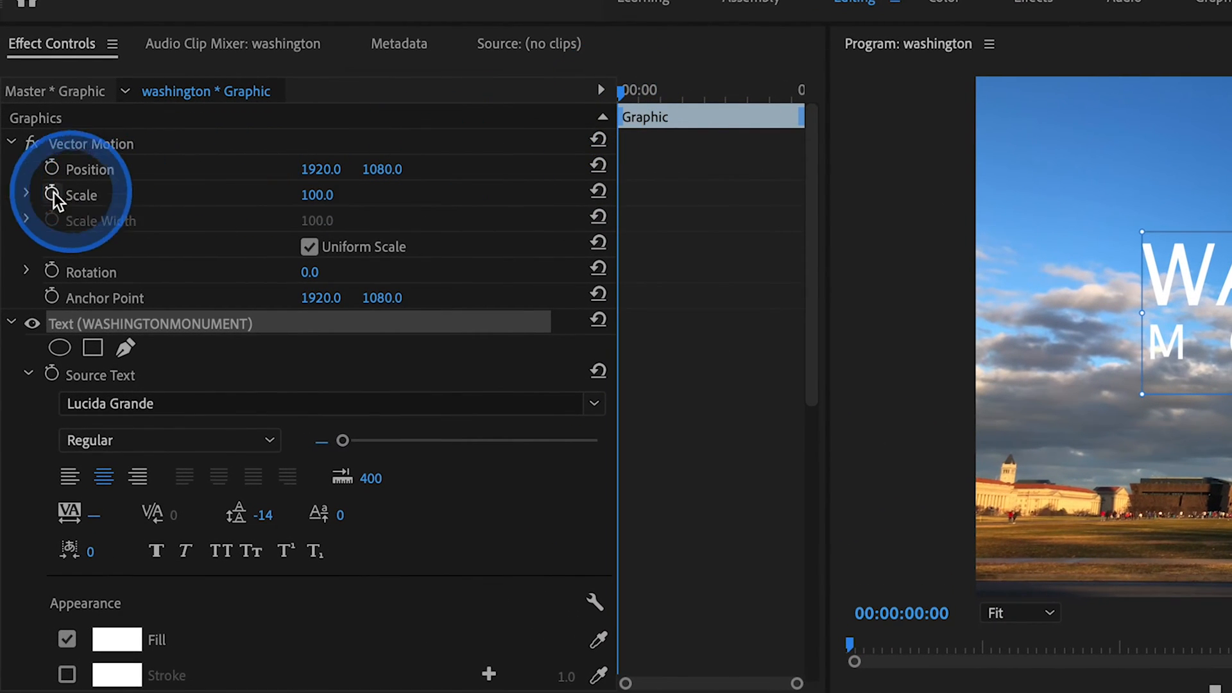
- Keyframe the title's Vector Motion scale from 100 at the start to 130 at the end
left_click(51, 195)
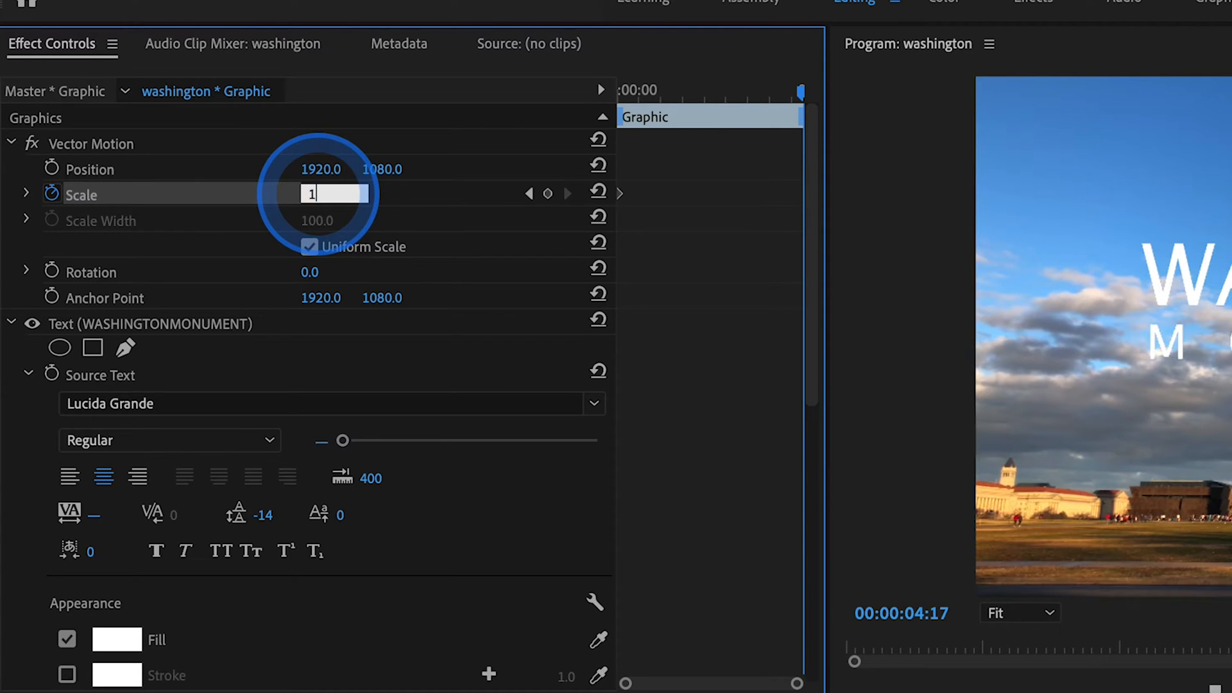
type("130")
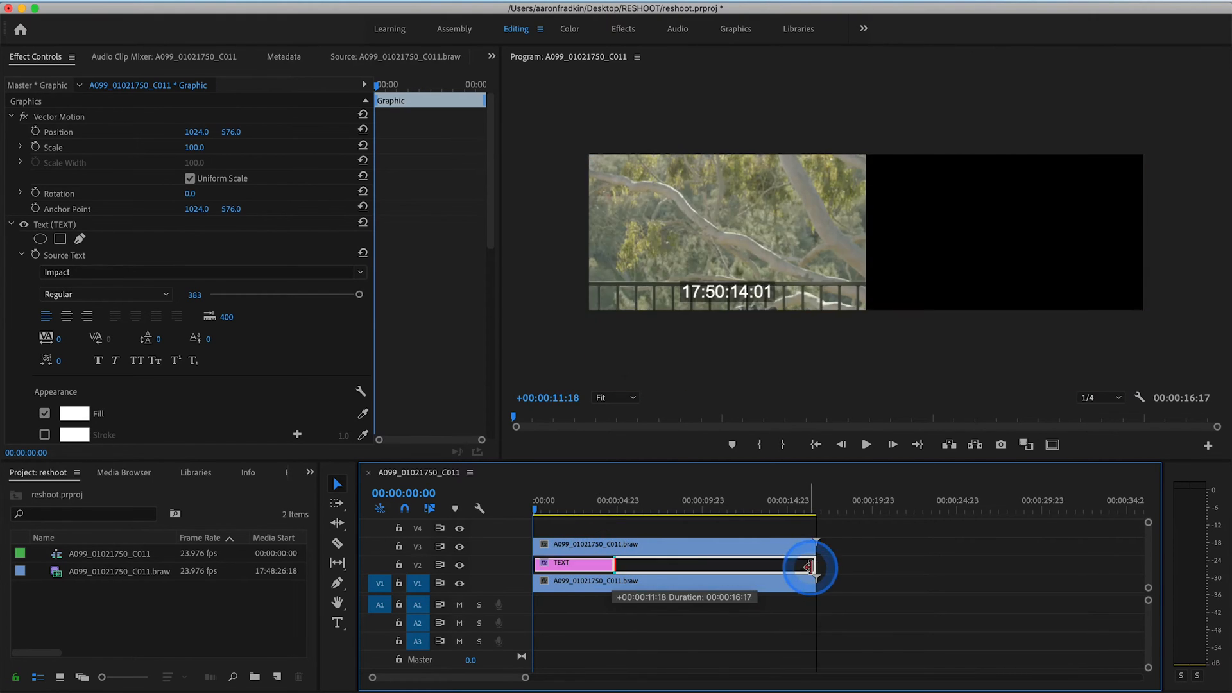
- Extend the reshoot TEXT title to the clip end and invert the upper clip's mask so the puffin stays in front
left_click(672, 544)
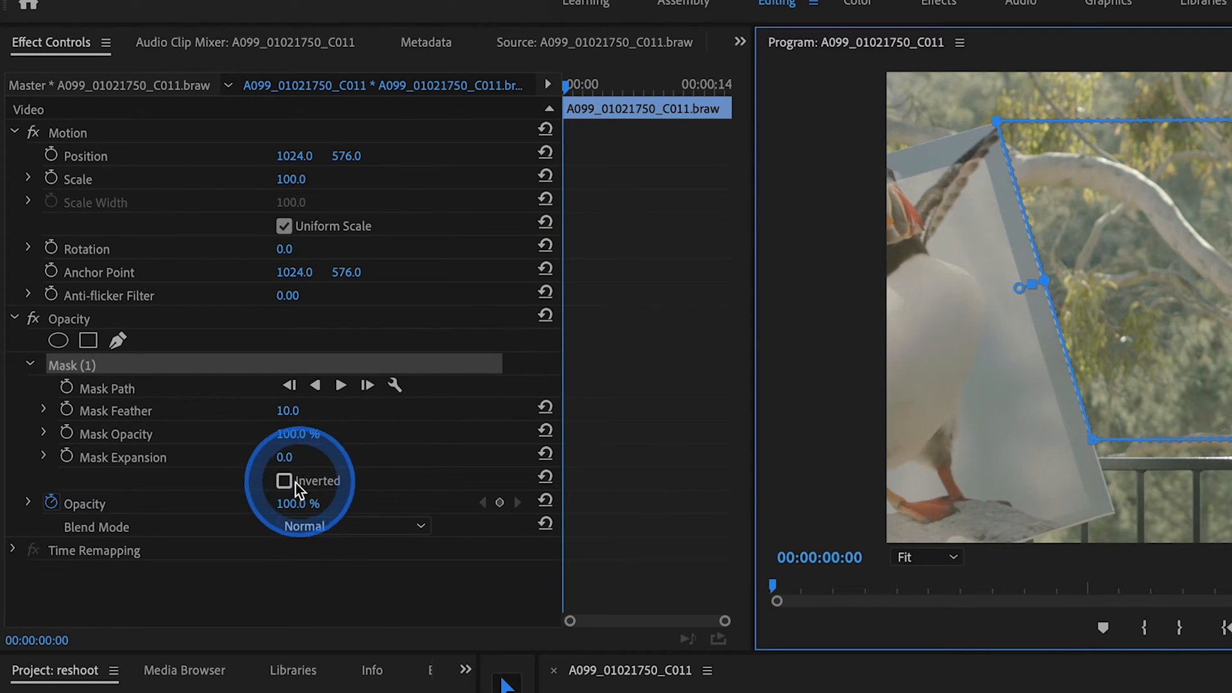
left_click(283, 482)
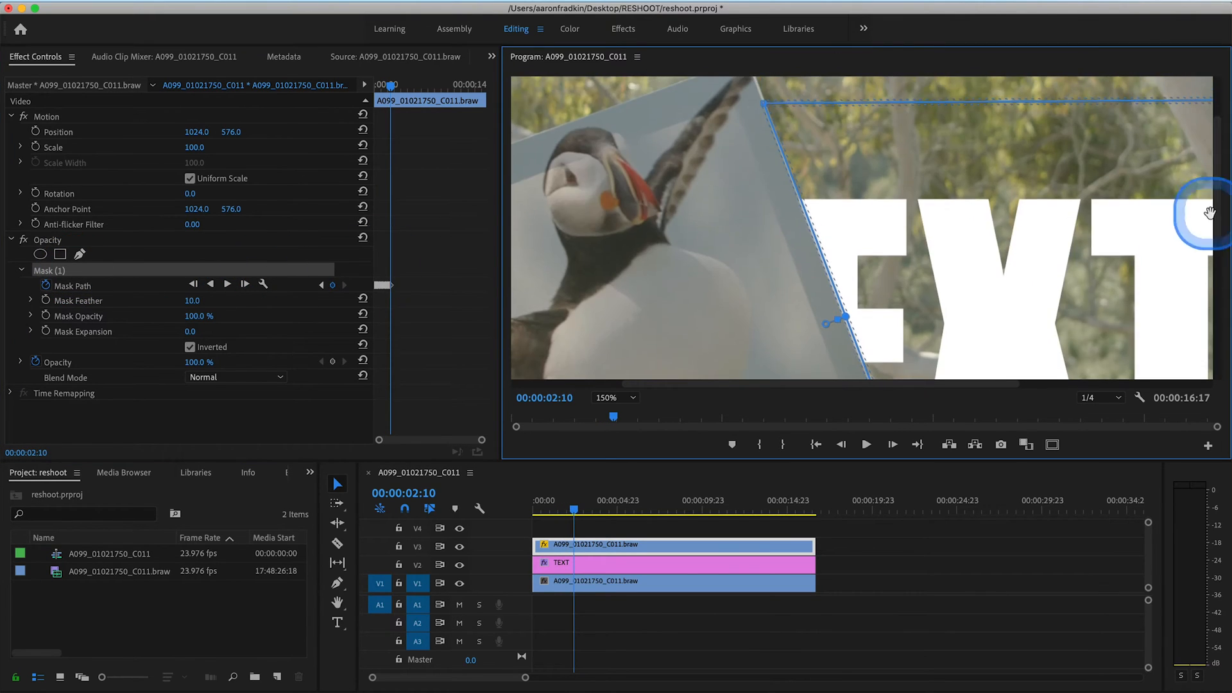
left_click(585, 510)
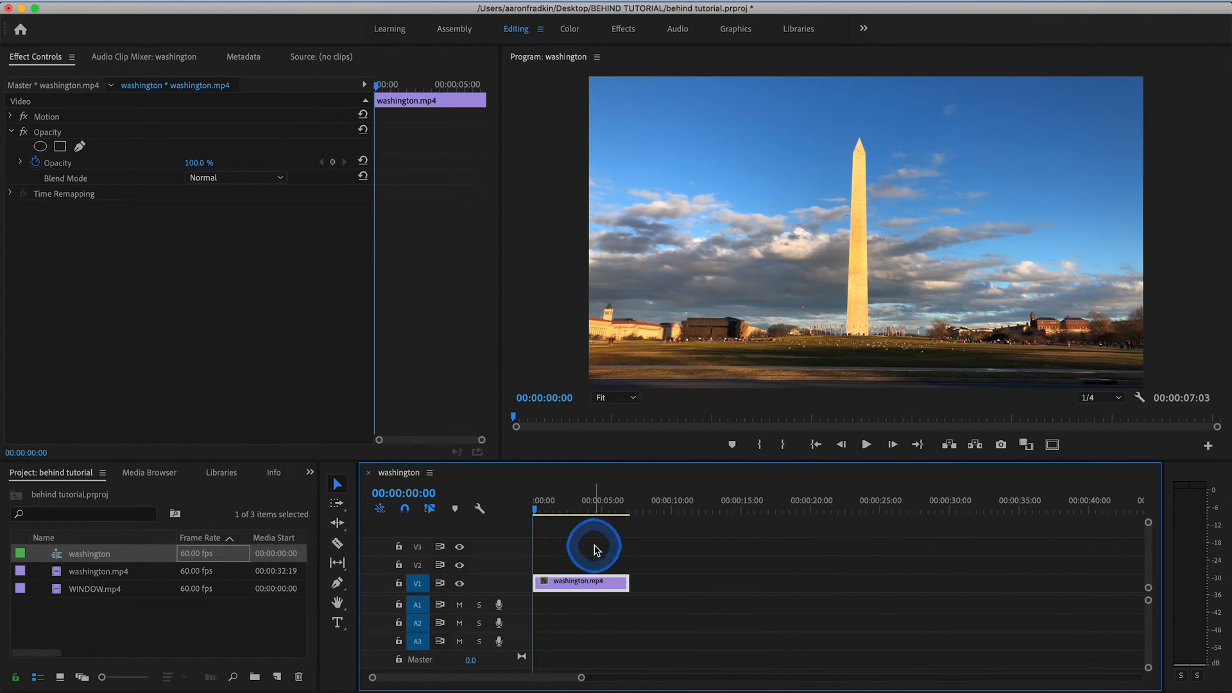
- Deselect, then select the lone washington.mp4 clip to show its opacity settings
left_click(593, 548)
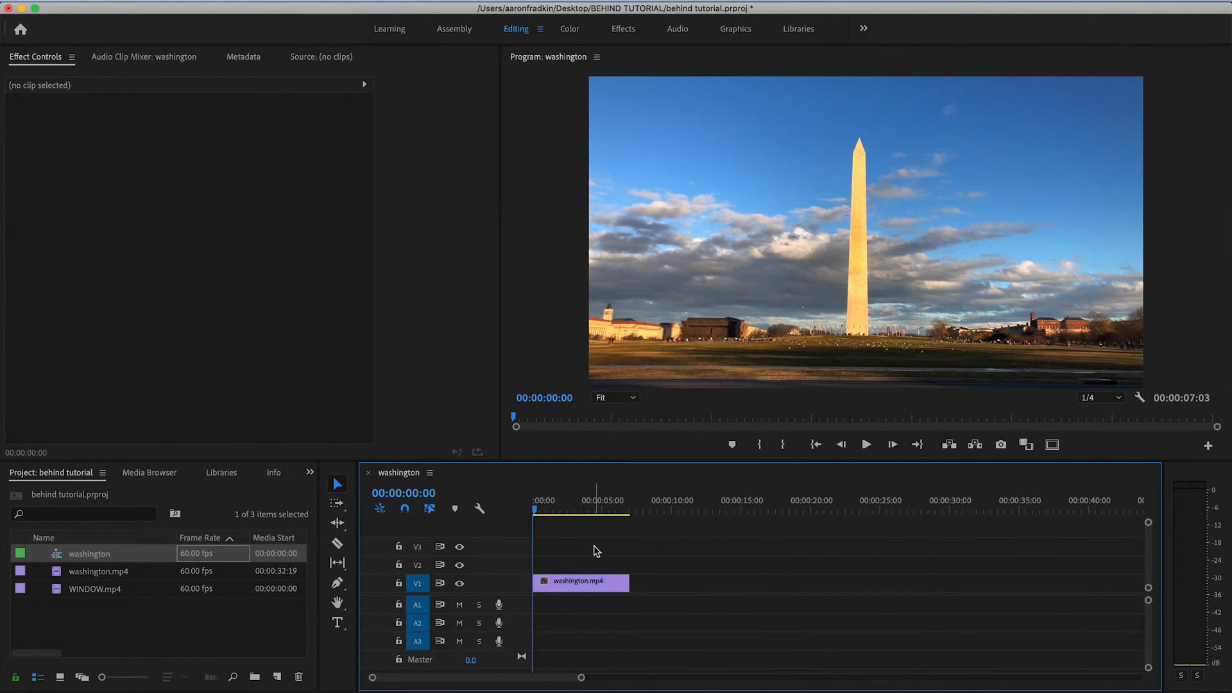
left_click(582, 581)
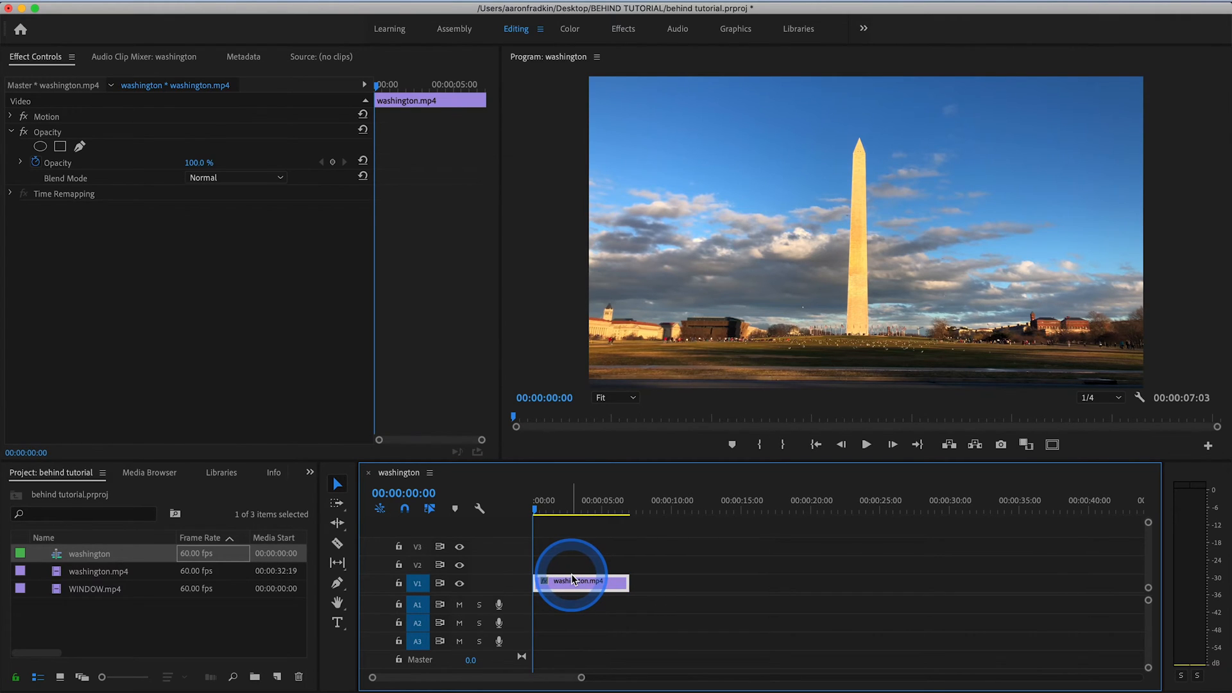
mouse_move(580, 581)
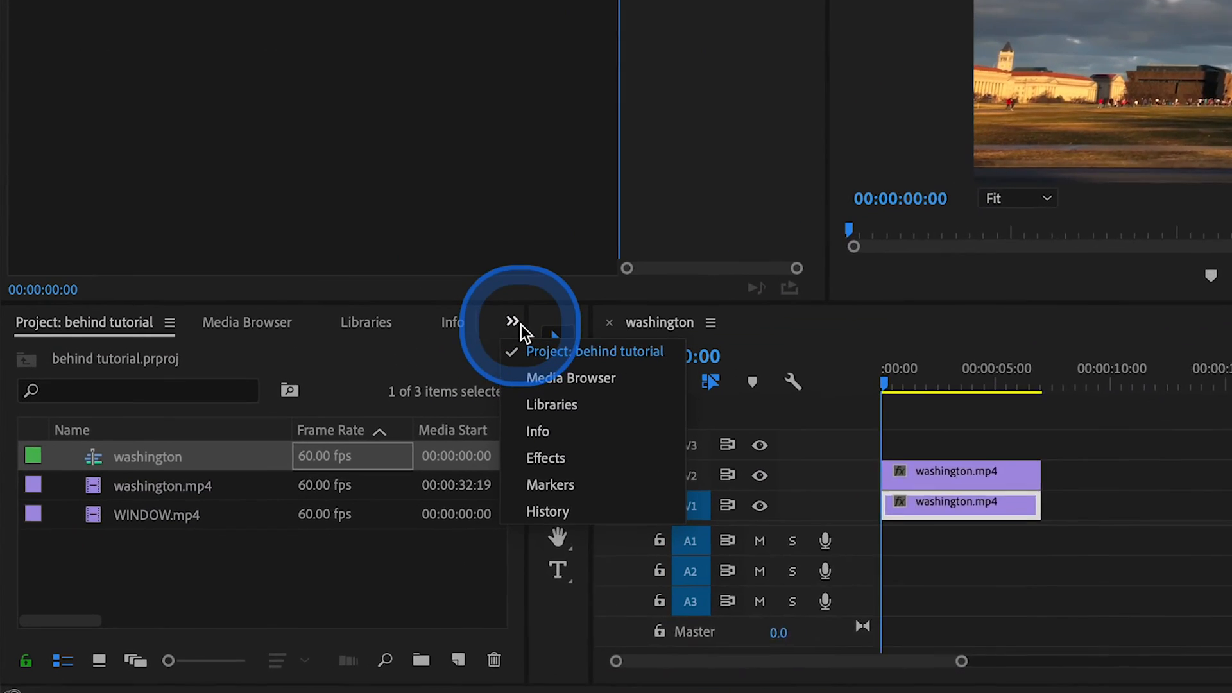
- Find 'paint bucket' in Effects and apply Paint Bucket to the upper washington.mp4 clip
left_click(546, 458)
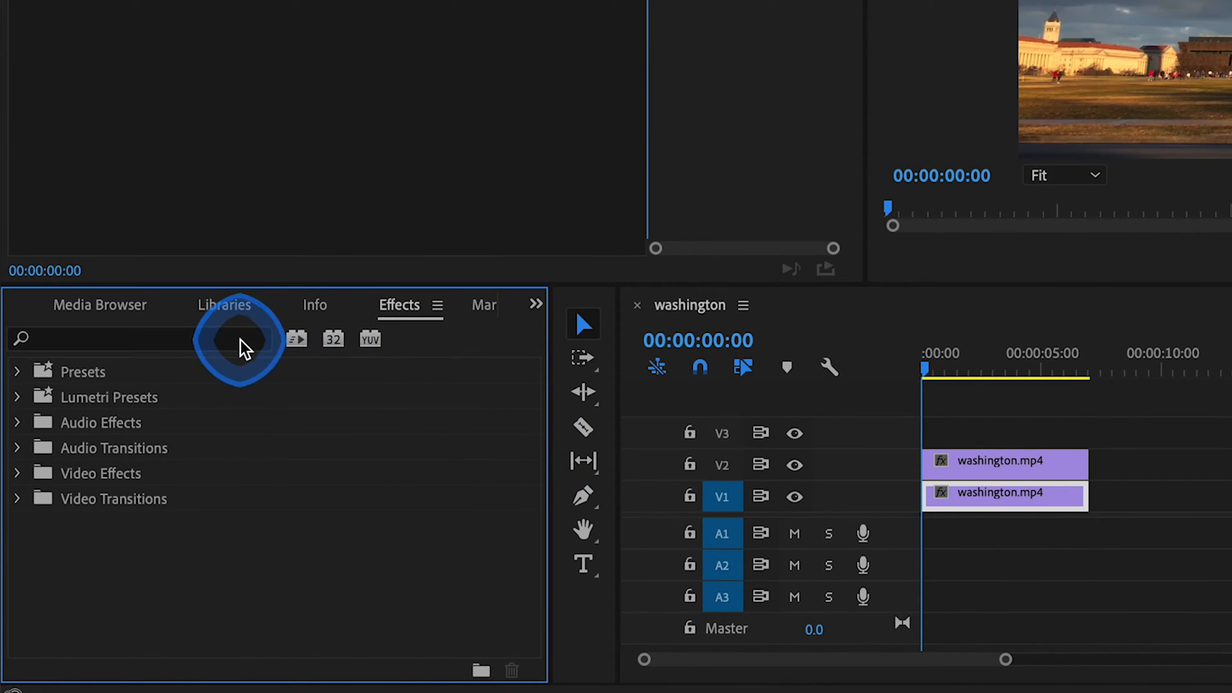
type("paint")
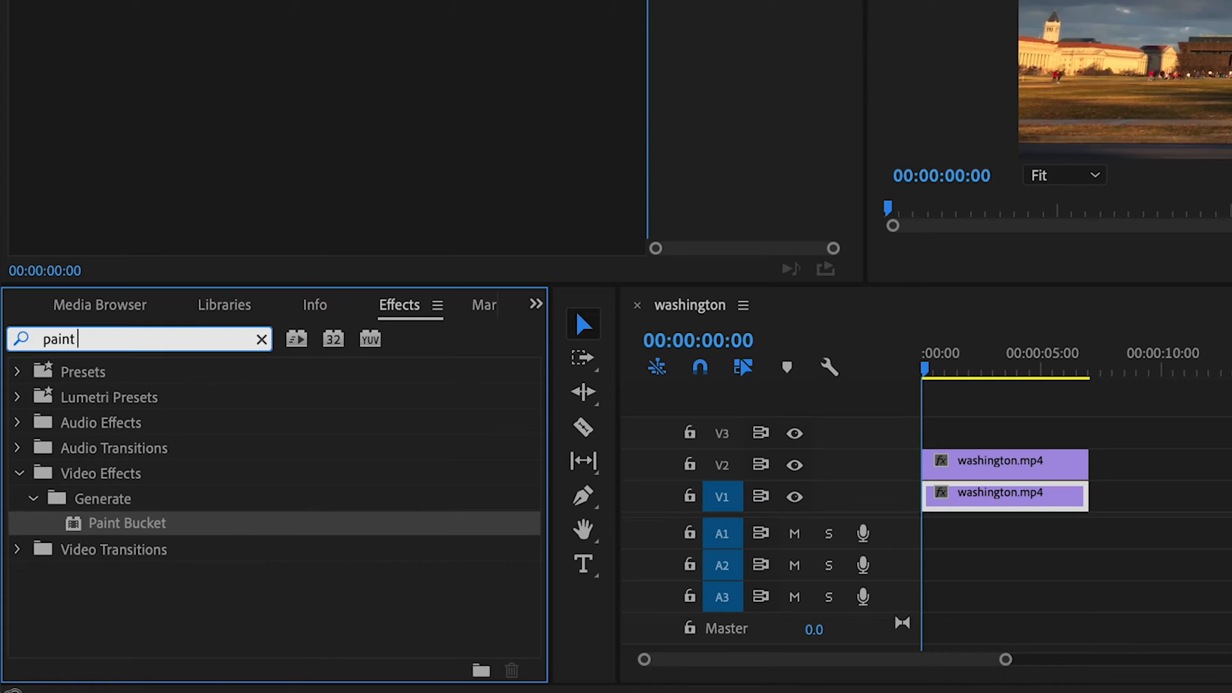
type("bucket")
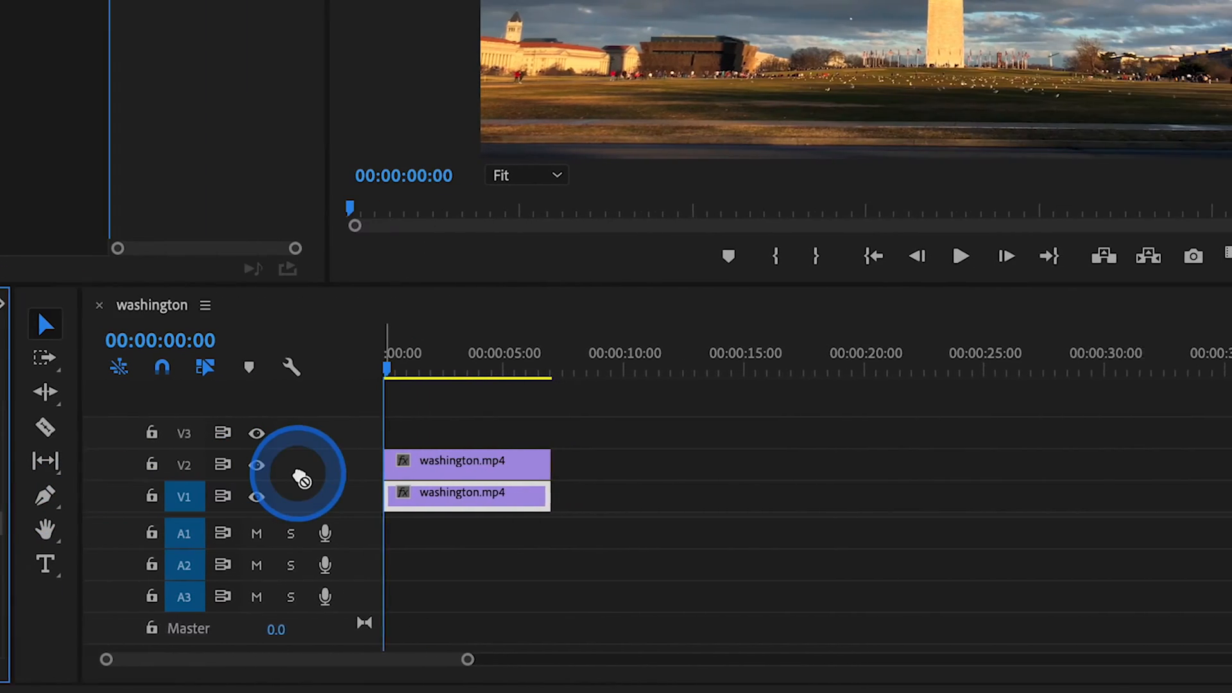
left_click(448, 461)
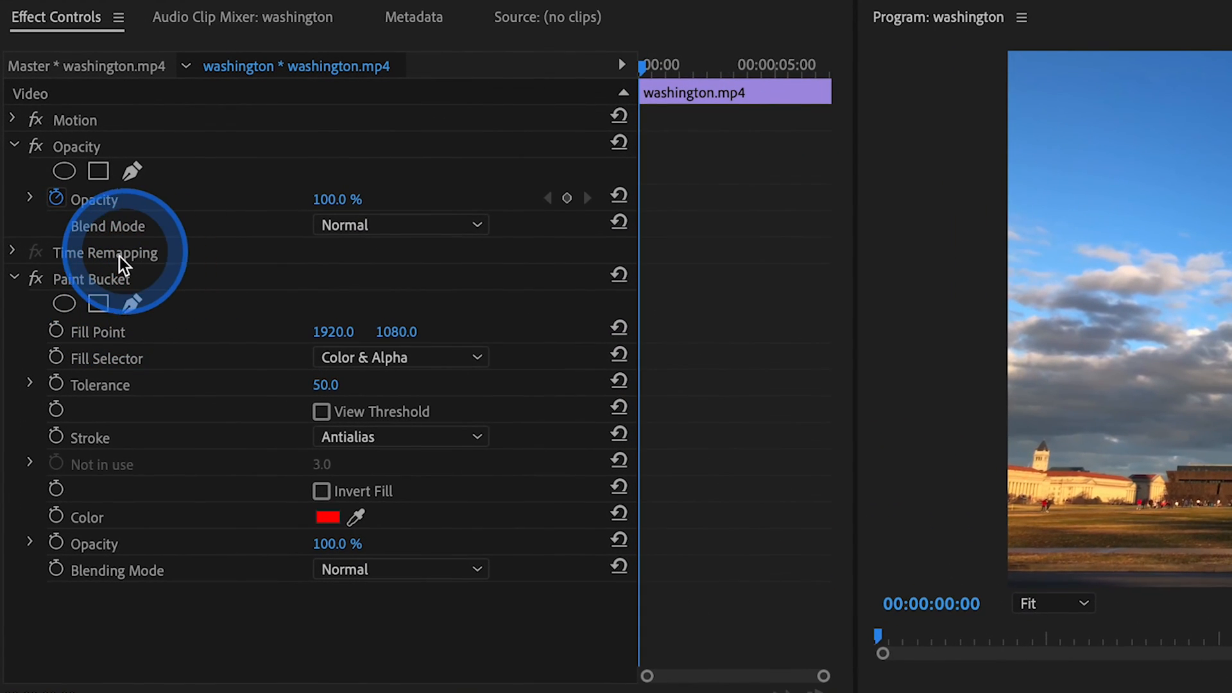
mouse_move(118, 292)
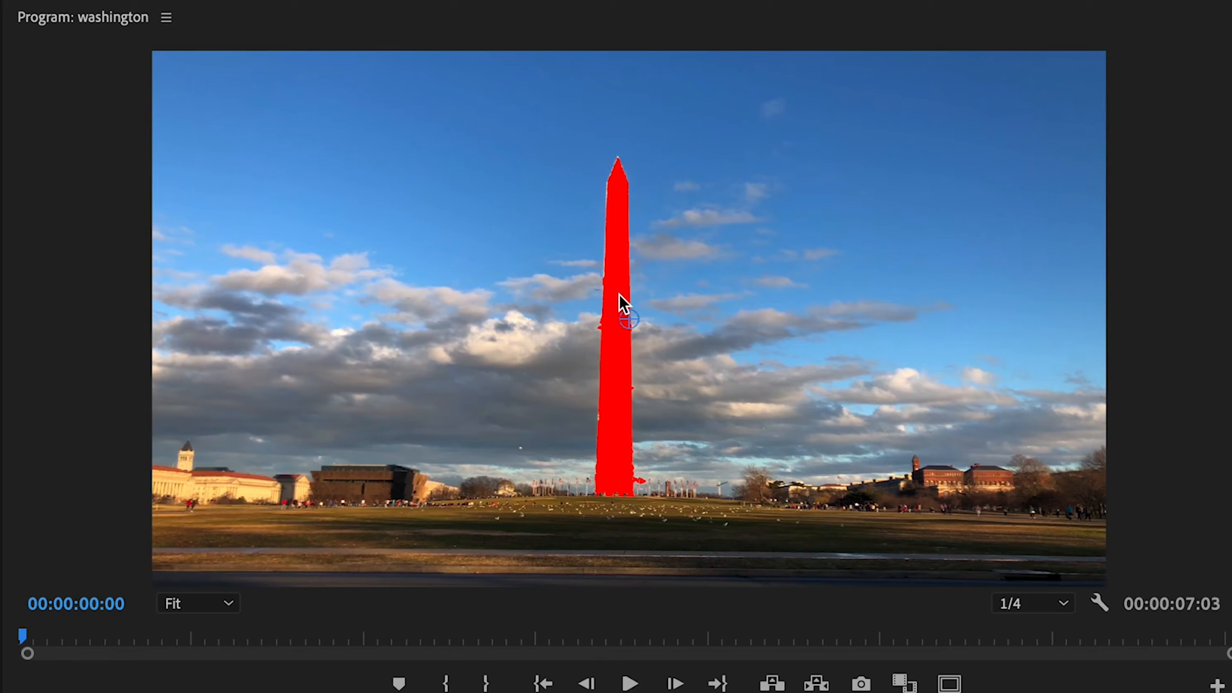
mouse_move(635, 329)
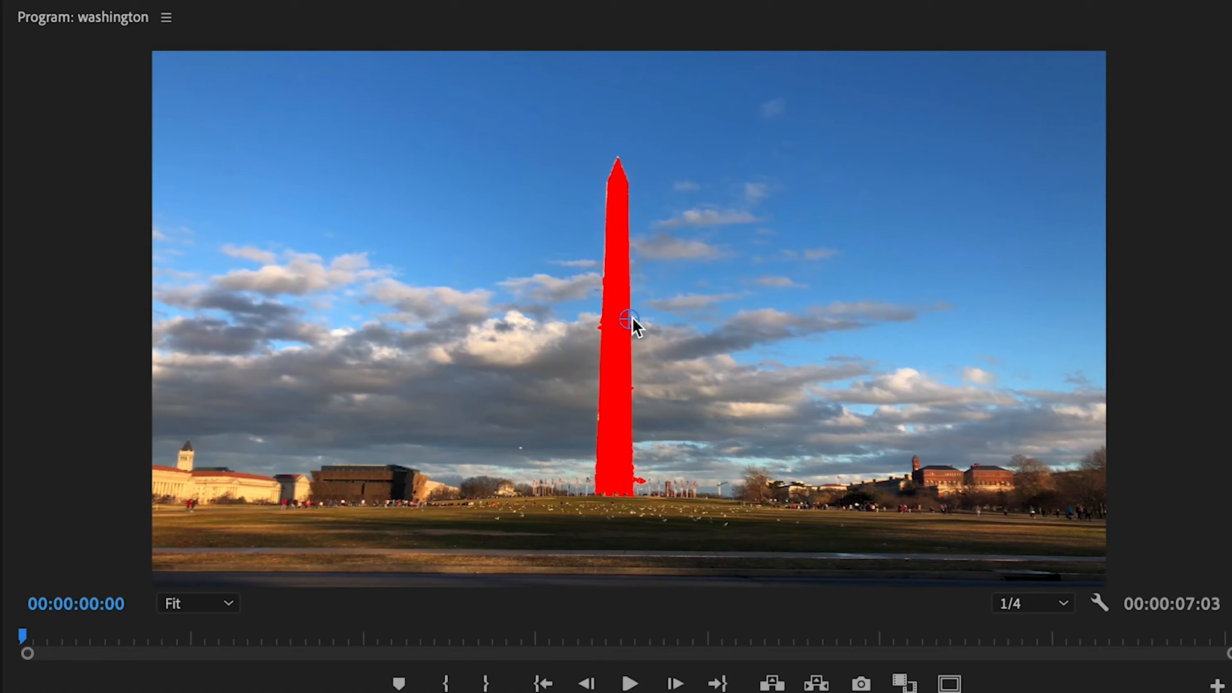
- Set the Paint Bucket fill point in the sky left of the monument so the sky fills red
left_click(754, 175)
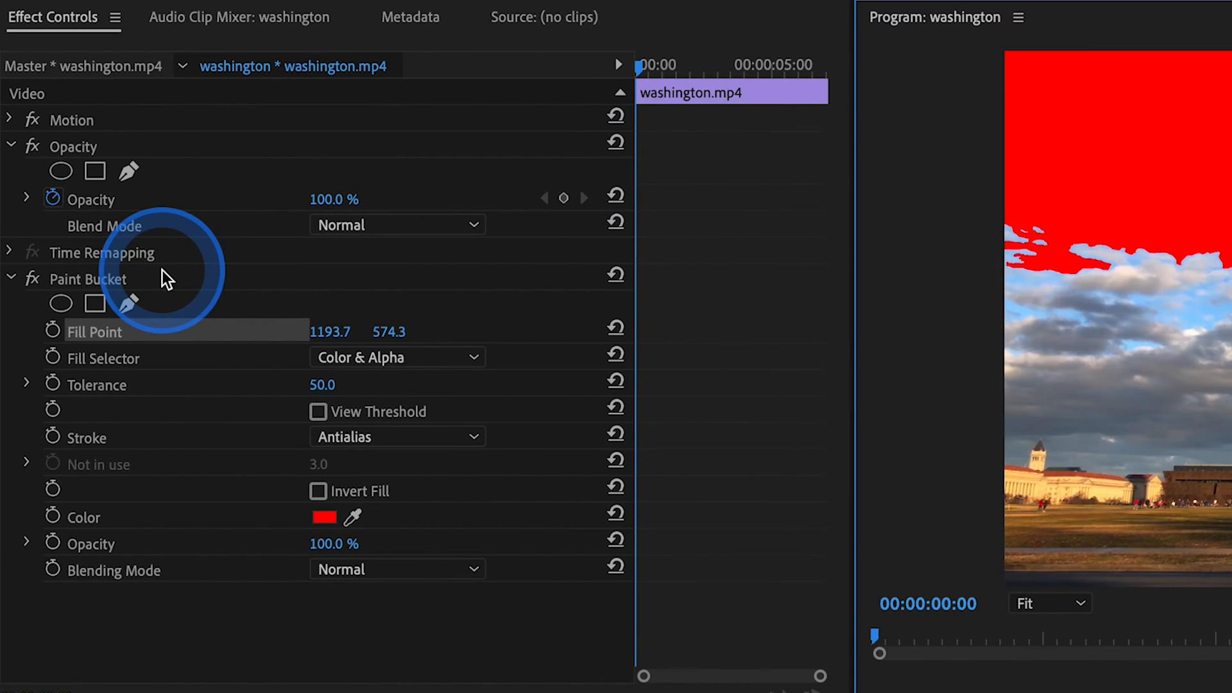
mouse_move(90, 401)
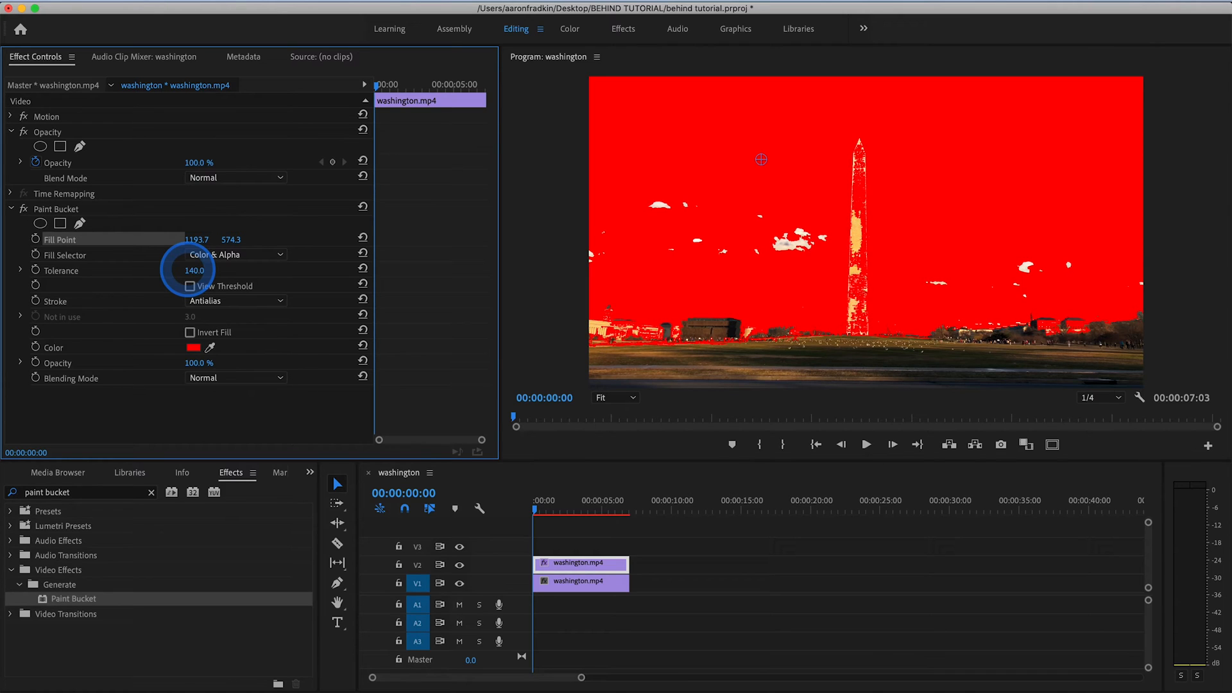
- Scrub Paint Bucket Tolerance up to 140 then settle at 128 so only the sky fills red
left_click_drag(197, 269, 191, 269)
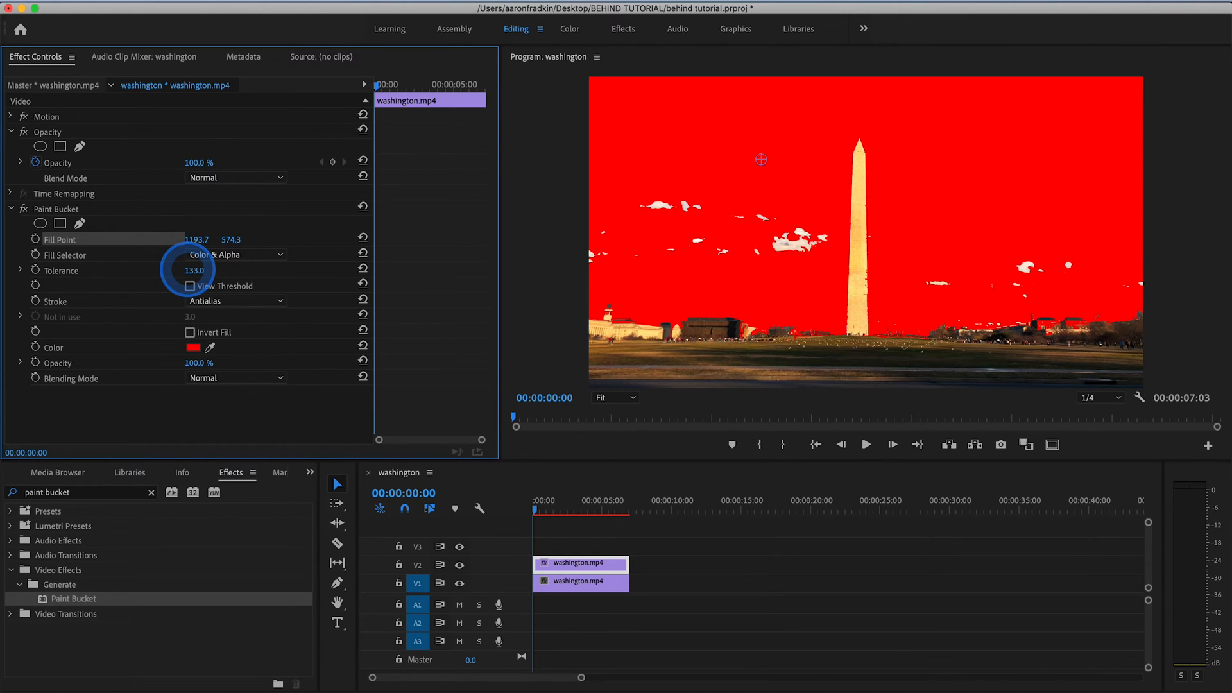
left_click_drag(204, 269, 181, 269)
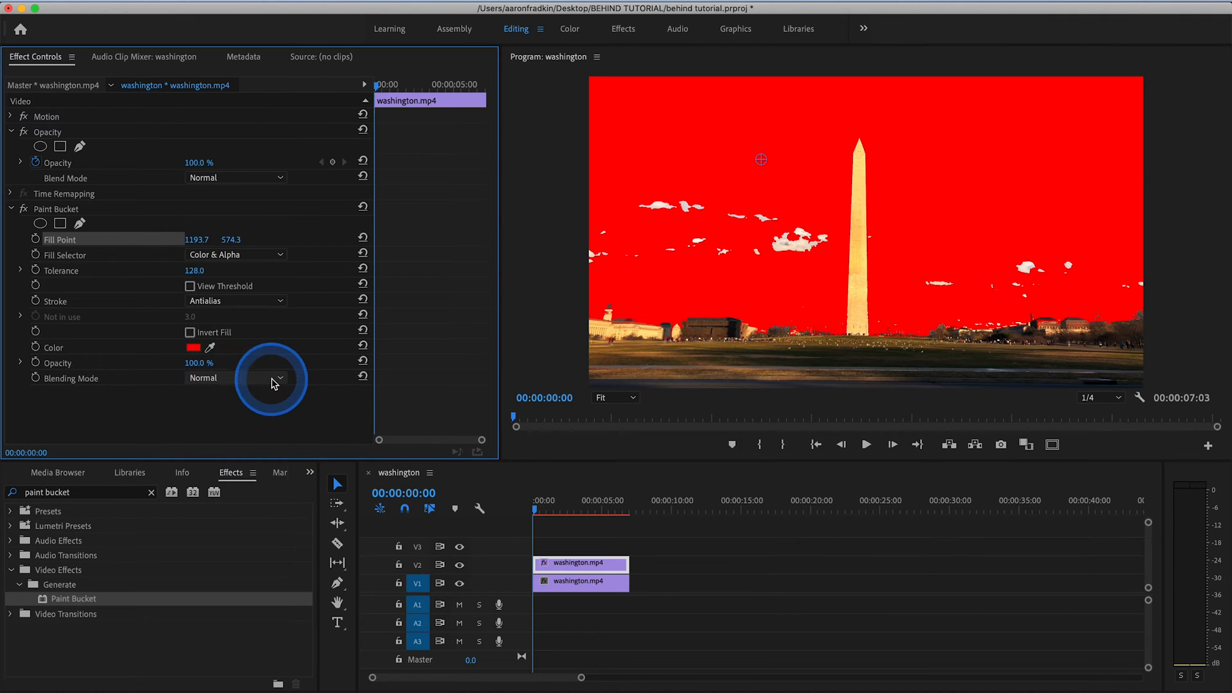
- Set Paint Bucket Blending Mode to Stencil Alpha and check Invert Fill, restoring the natural sky
left_click(280, 377)
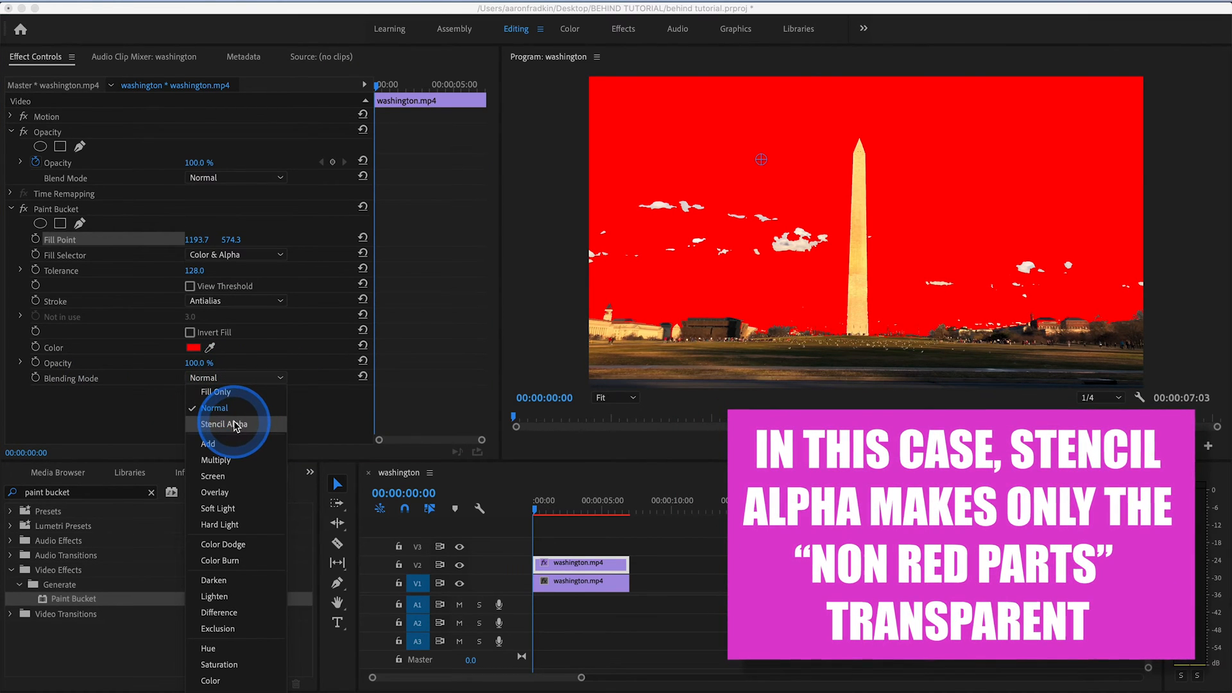
left_click(223, 425)
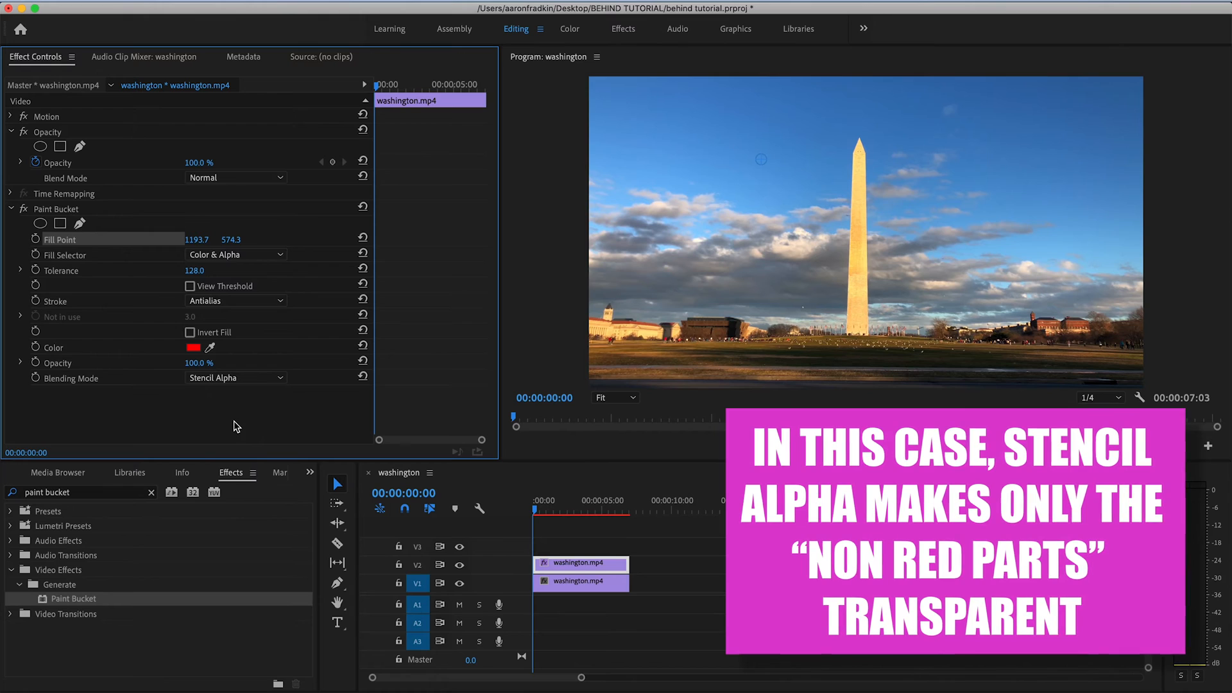
left_click(190, 331)
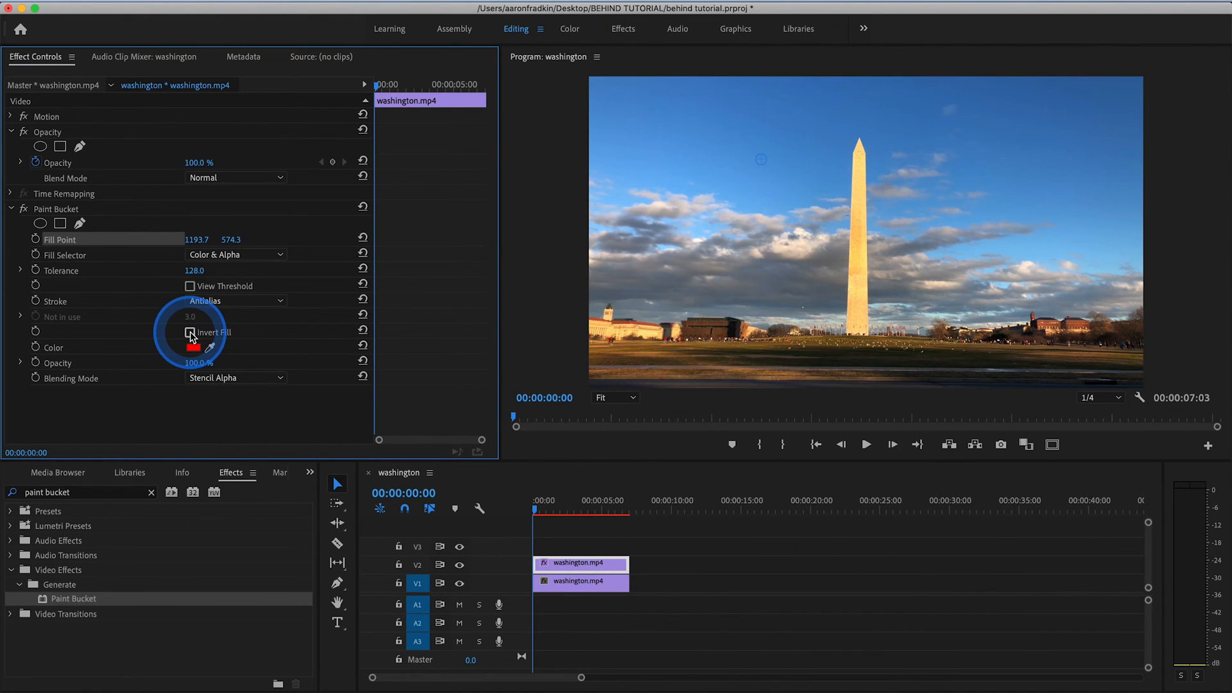
left_click(190, 331)
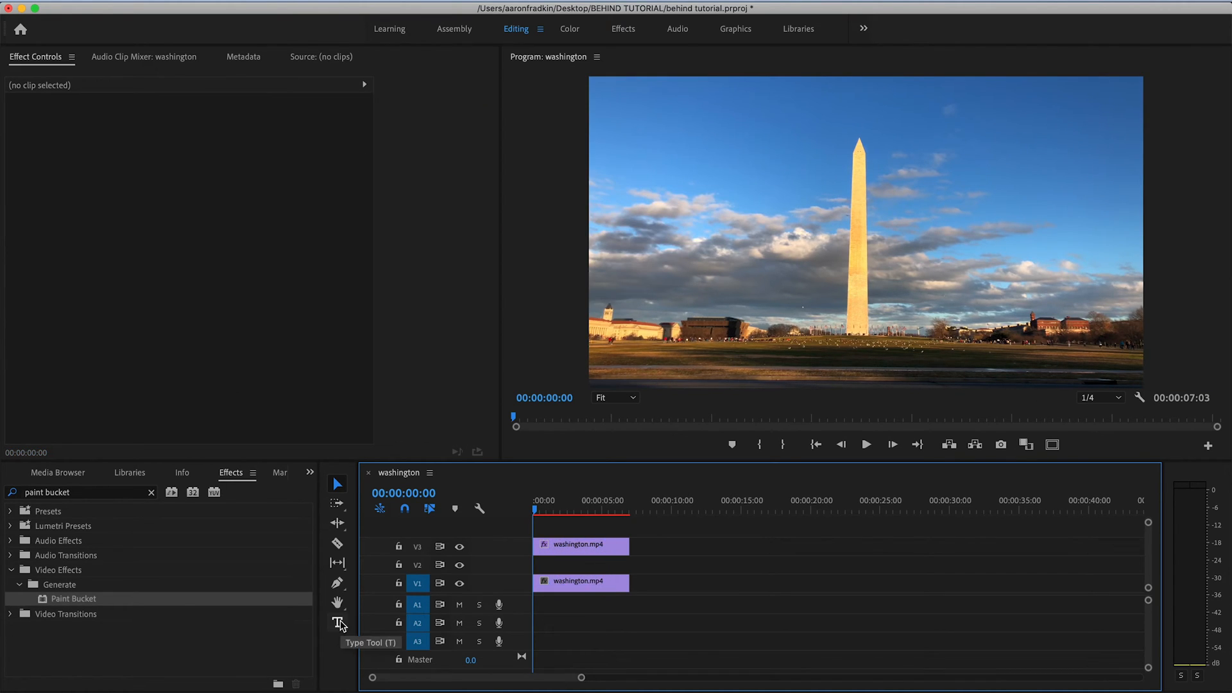
- Create a WASHINGTON MONUMENT text title over the sky and select it for styling
left_click(337, 622)
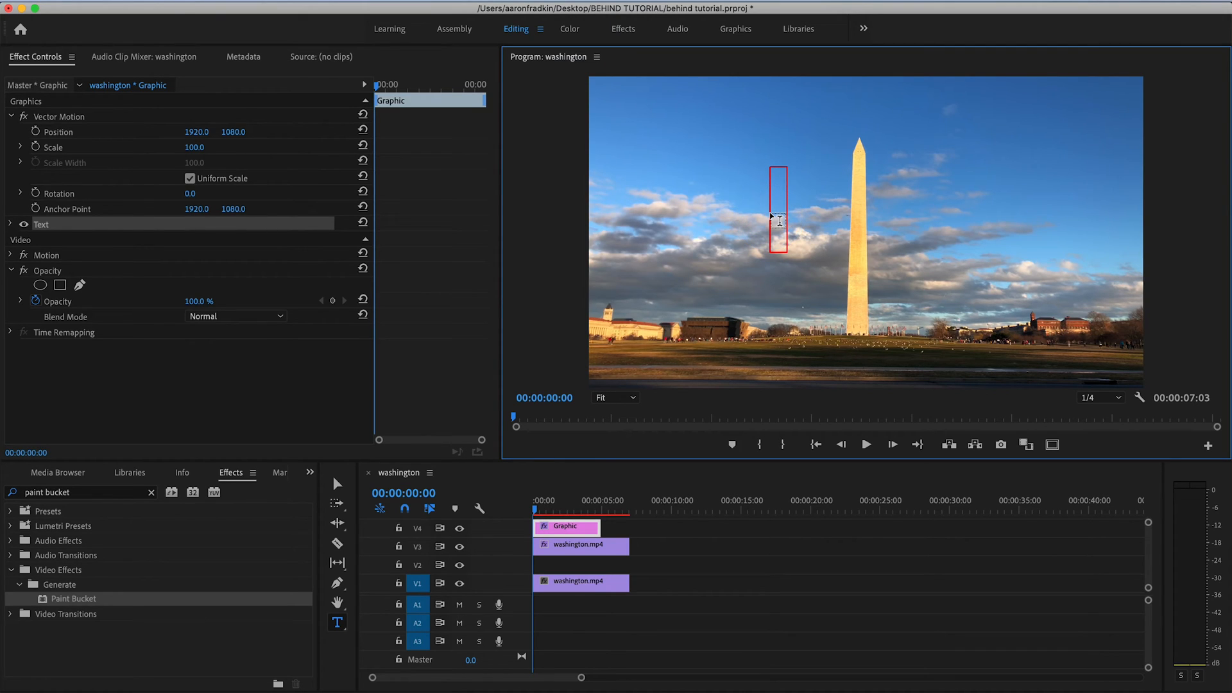
type("W")
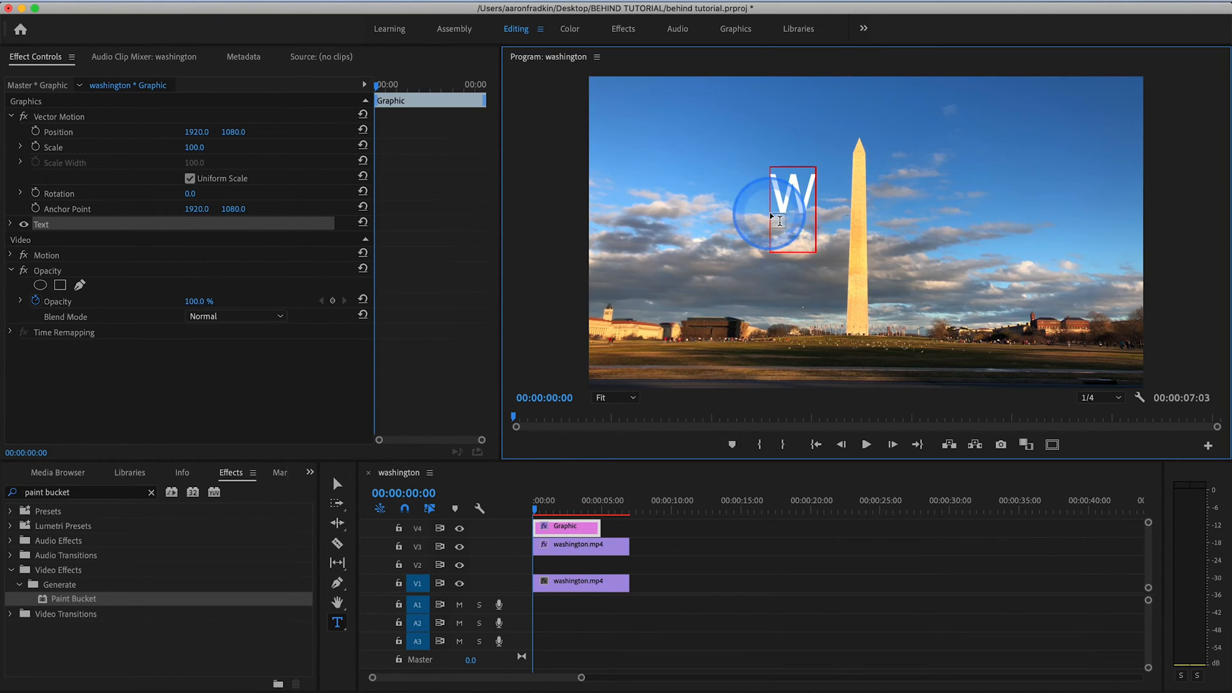
type("ASHINGTON MO")
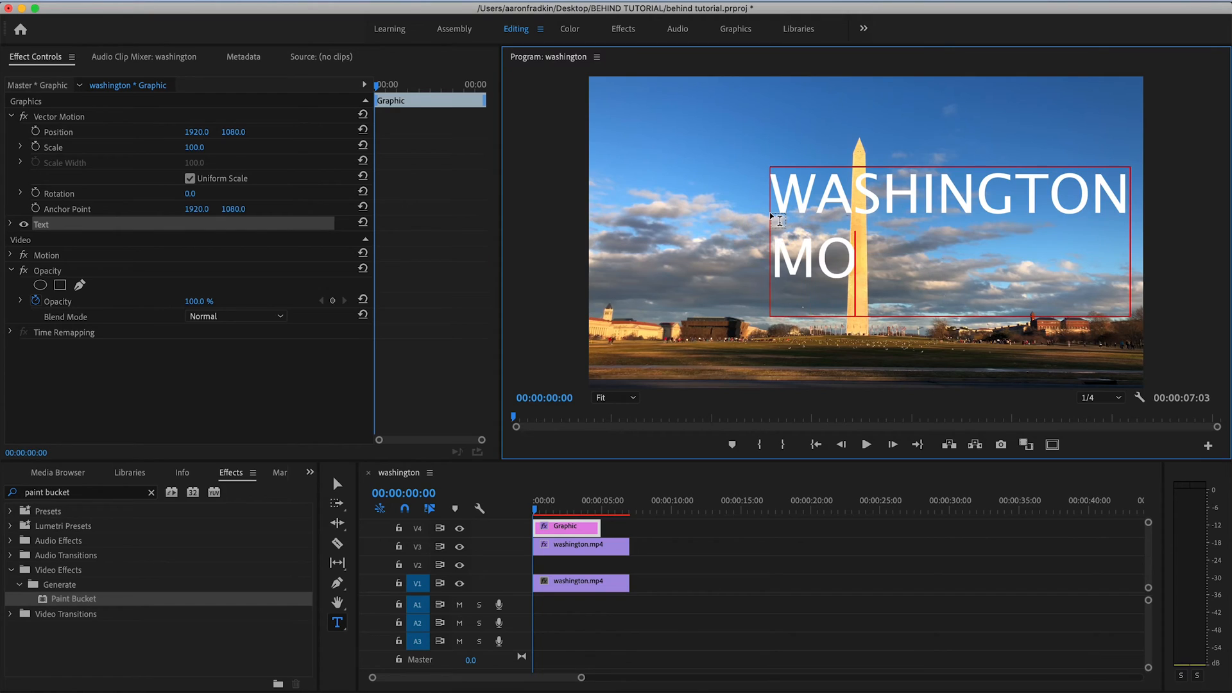
type("NUMENT")
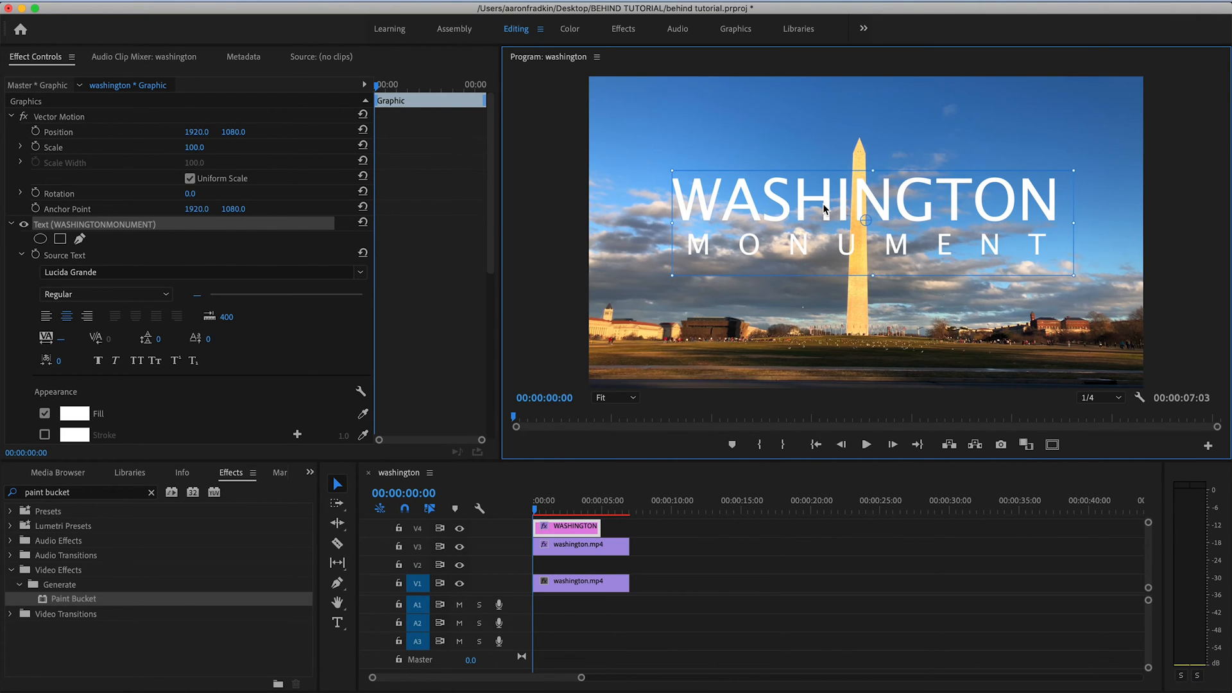
left_click(559, 527)
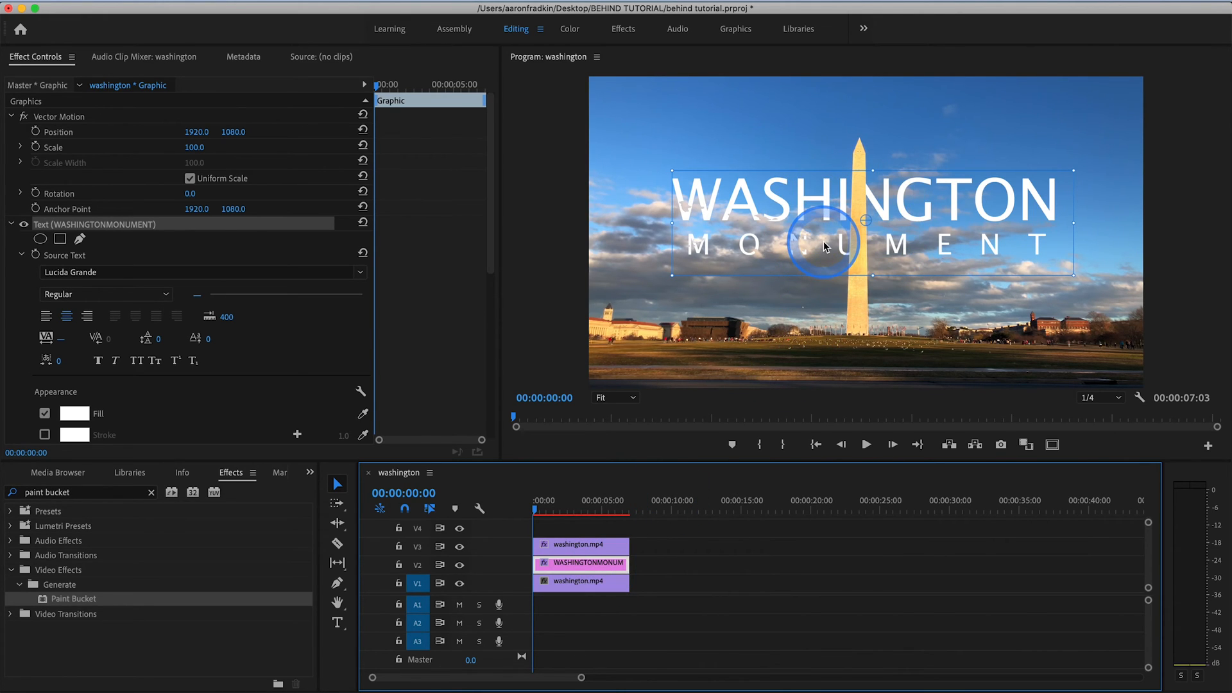
mouse_move(792, 271)
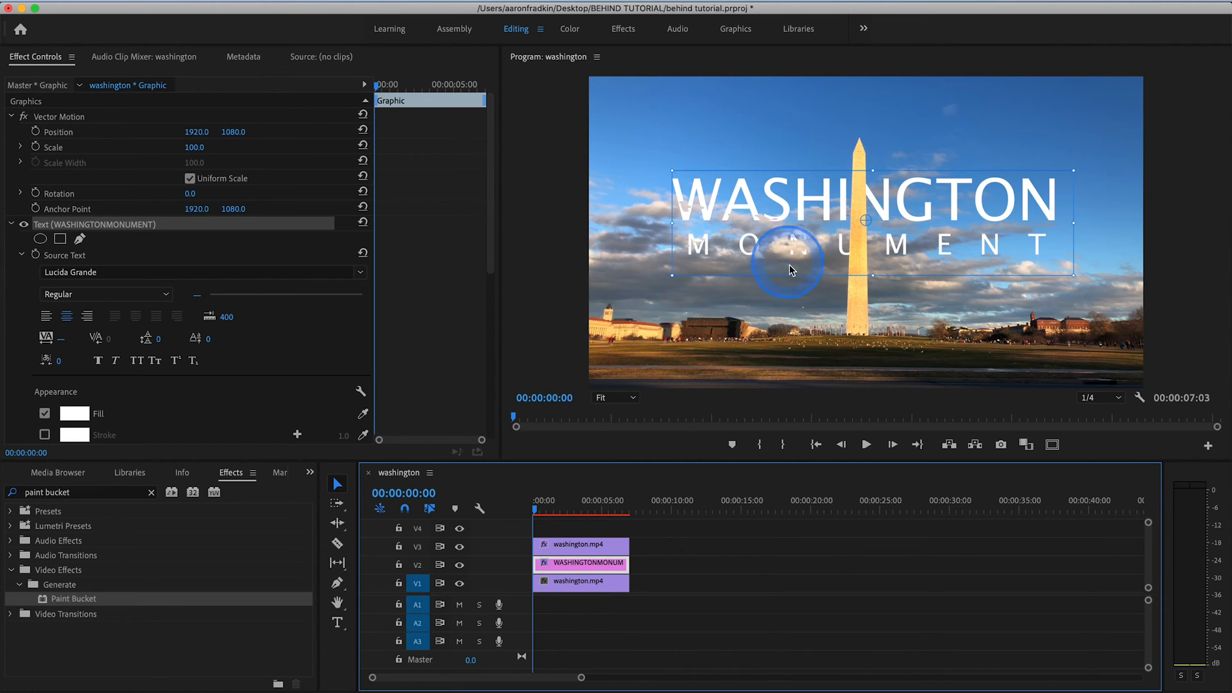
mouse_move(716, 256)
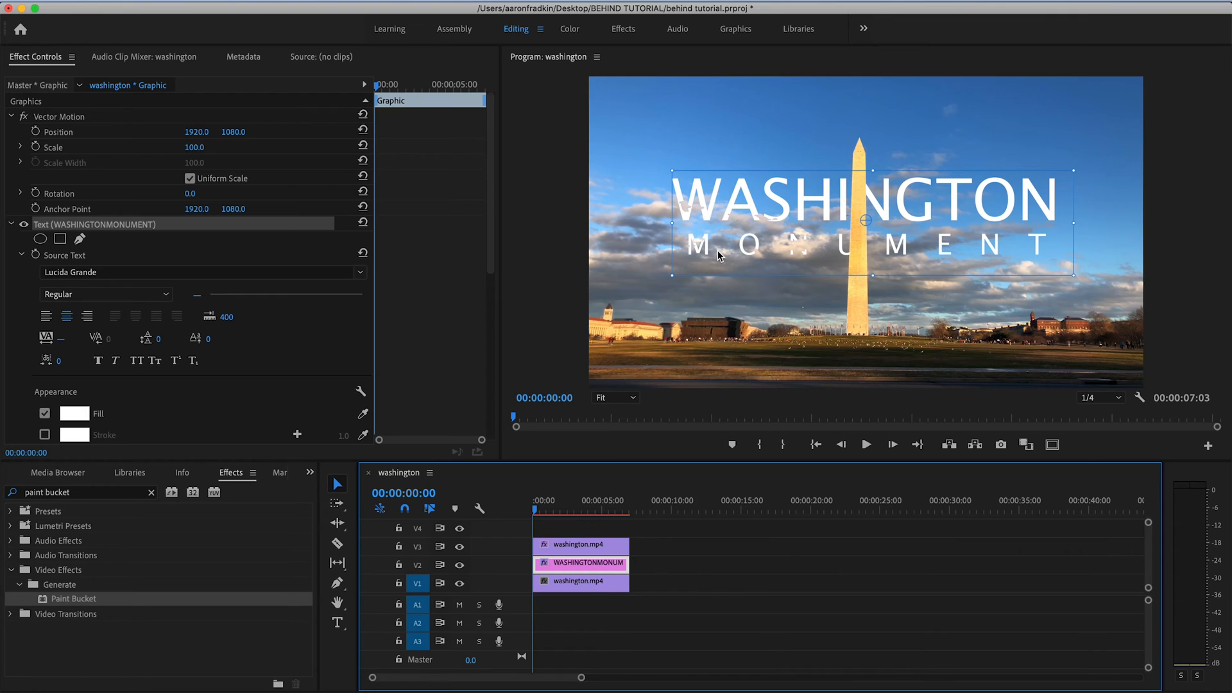
- Set the title's Vector Motion Scale to 130
left_click(374, 86)
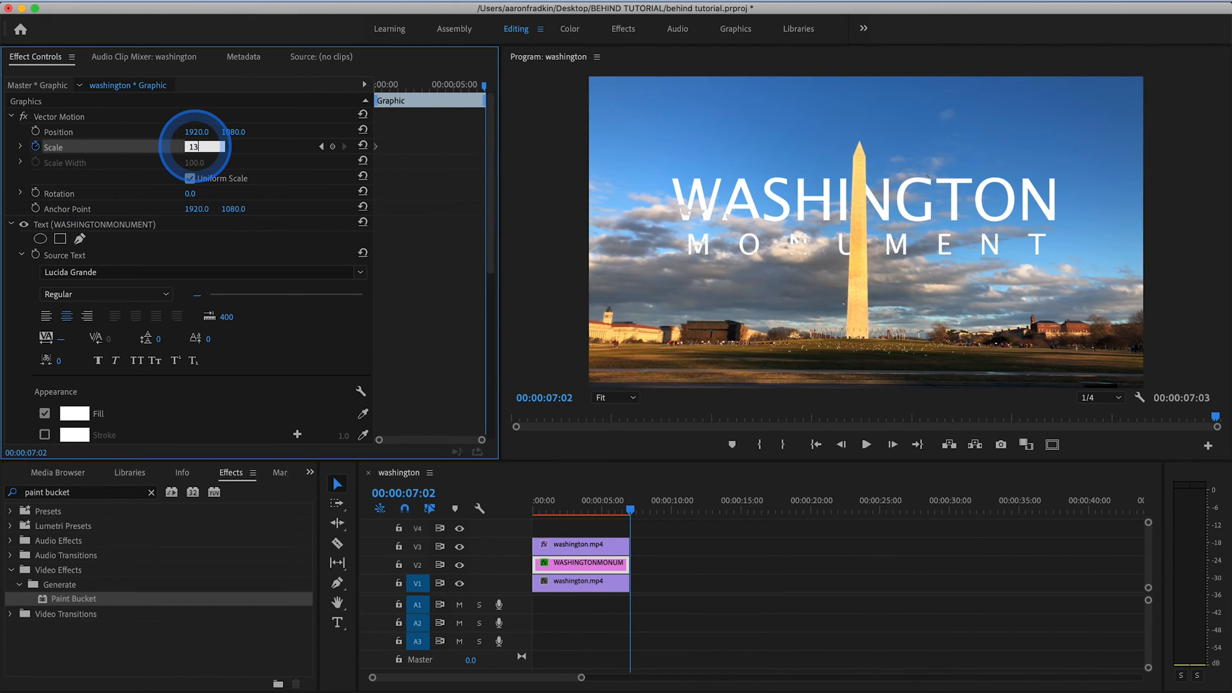
type("130")
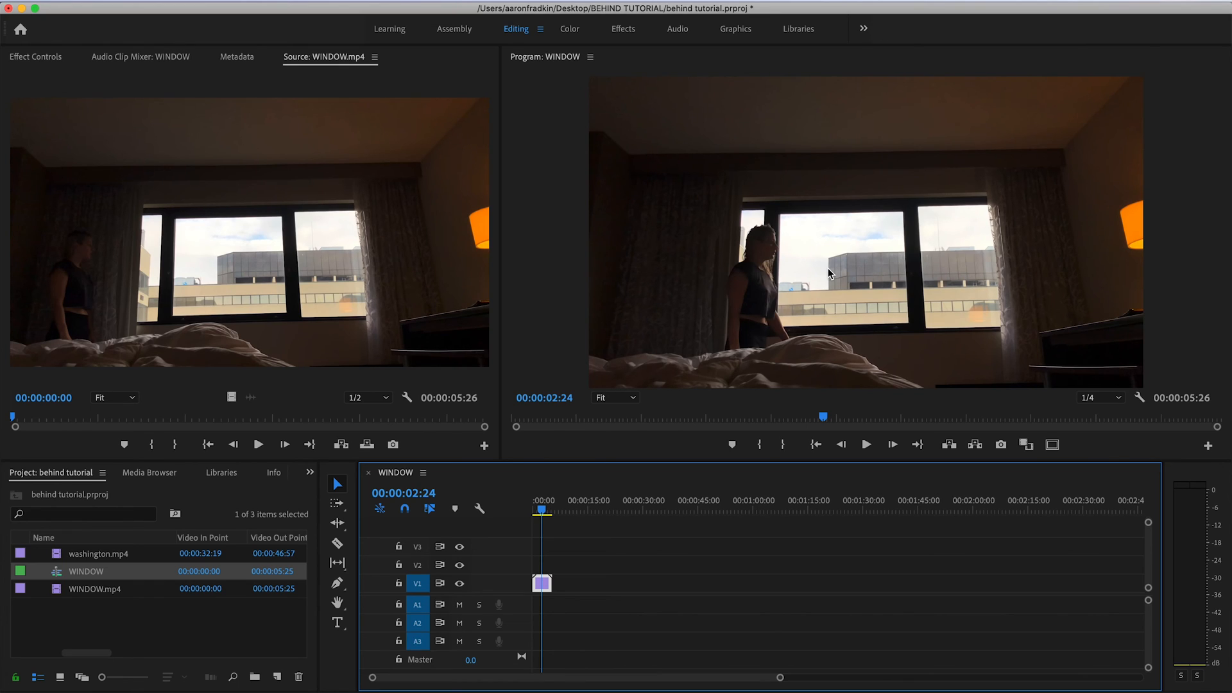
- Write a WASHINGTON title across the window and set its text fill to magenta
left_click(869, 247)
type("WASHINGTON")
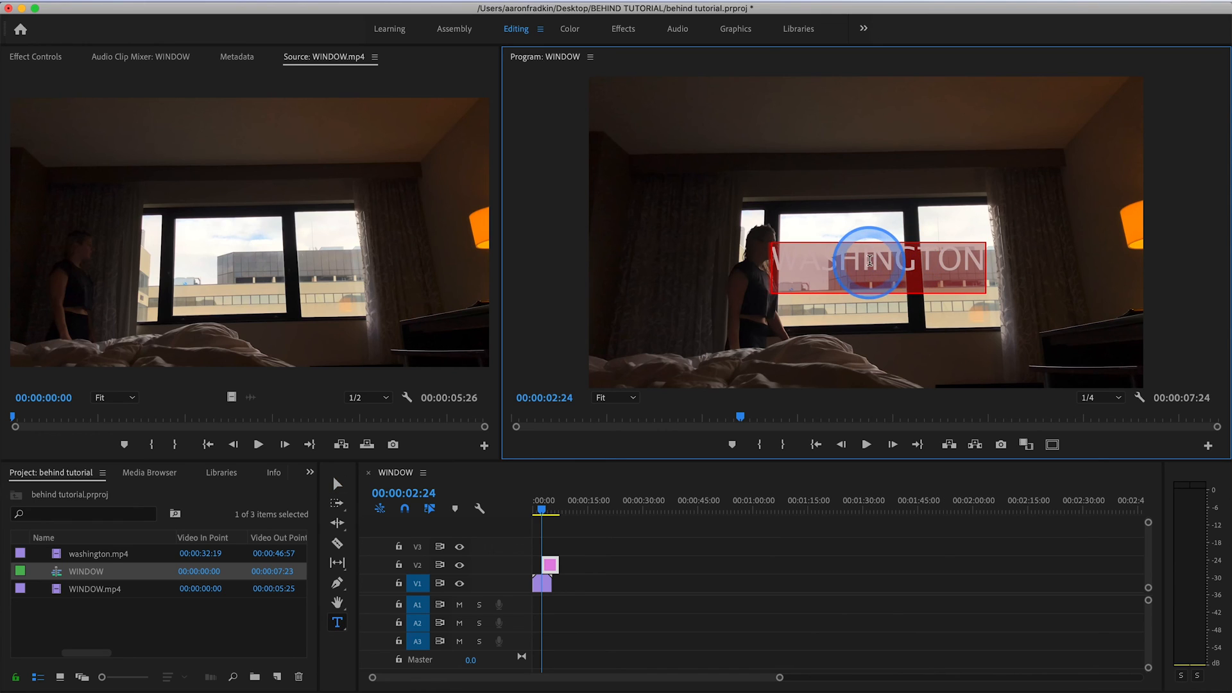
left_click(34, 57)
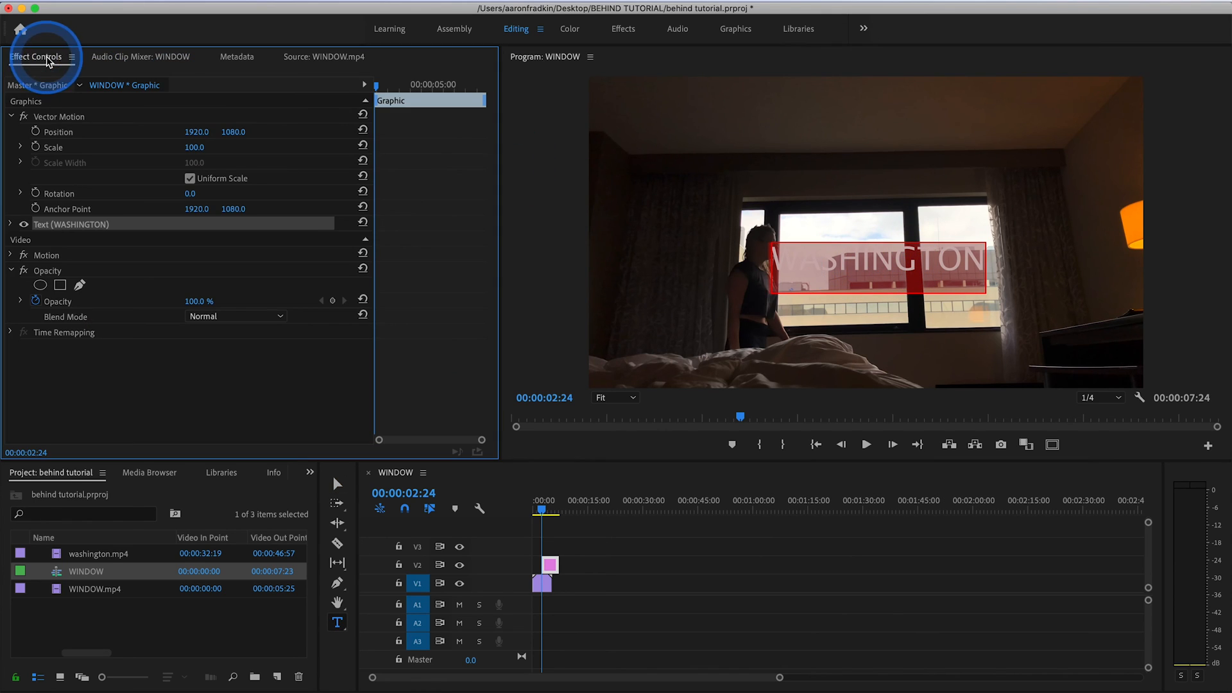
left_click(11, 224)
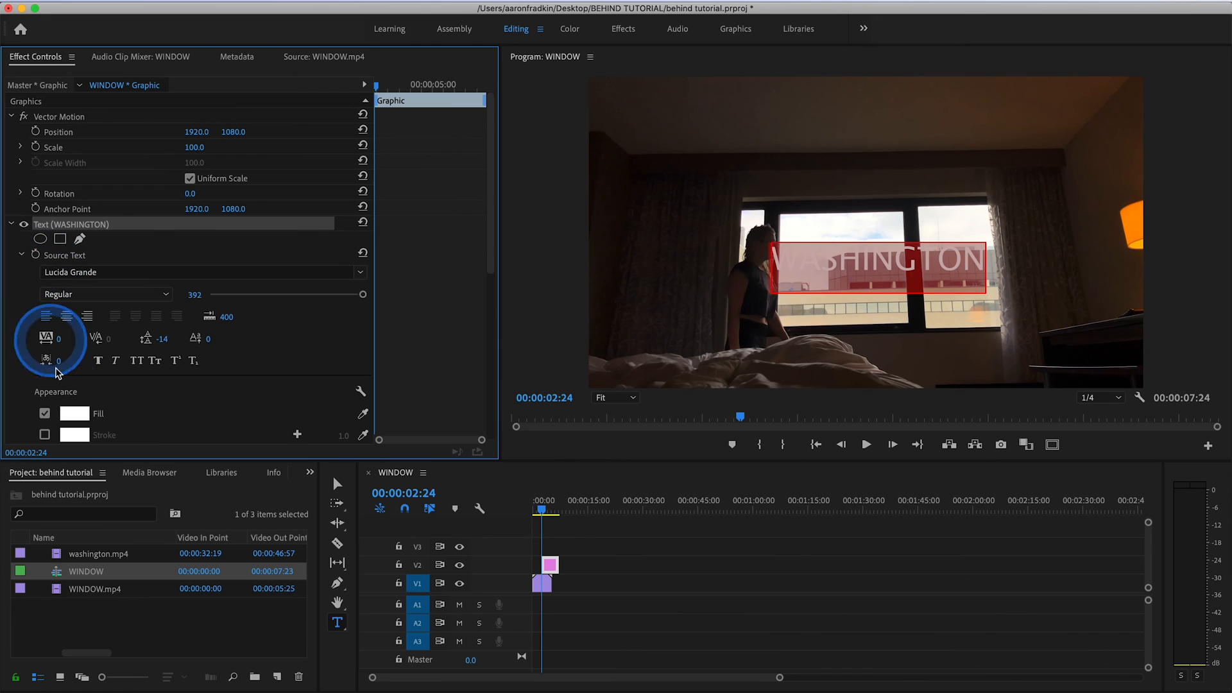
left_click(75, 414)
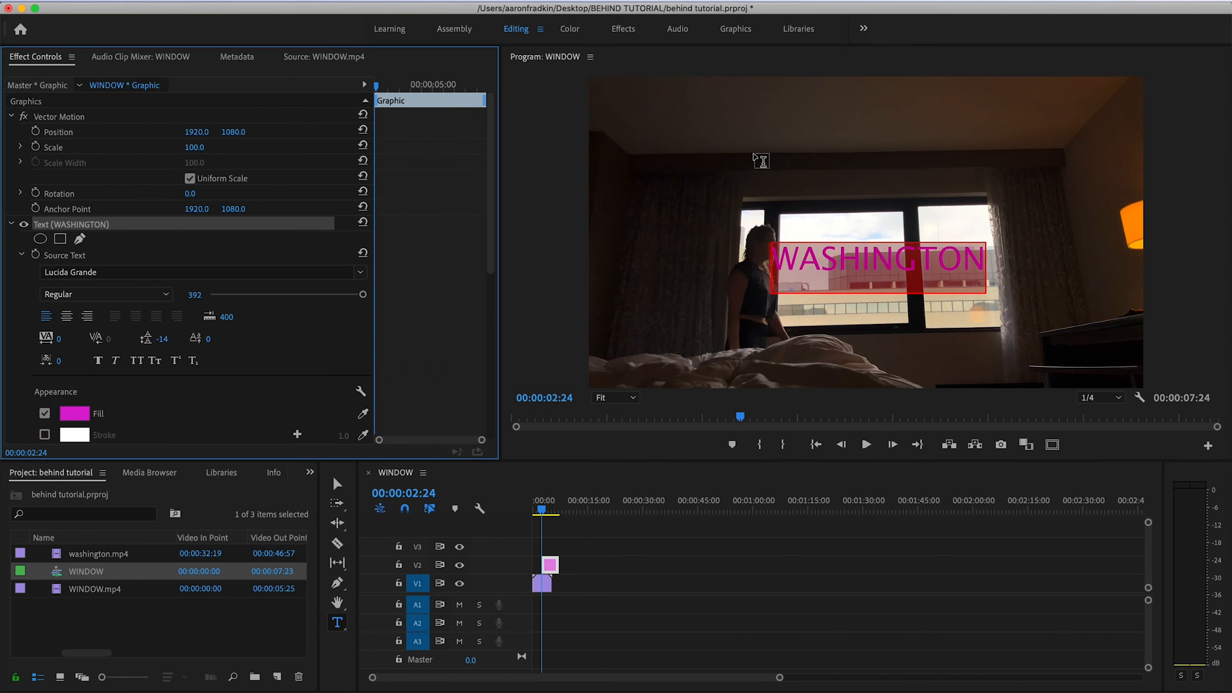
- Set the WASHINGTON title's Opacity Blend Mode to Darken
left_click(551, 565)
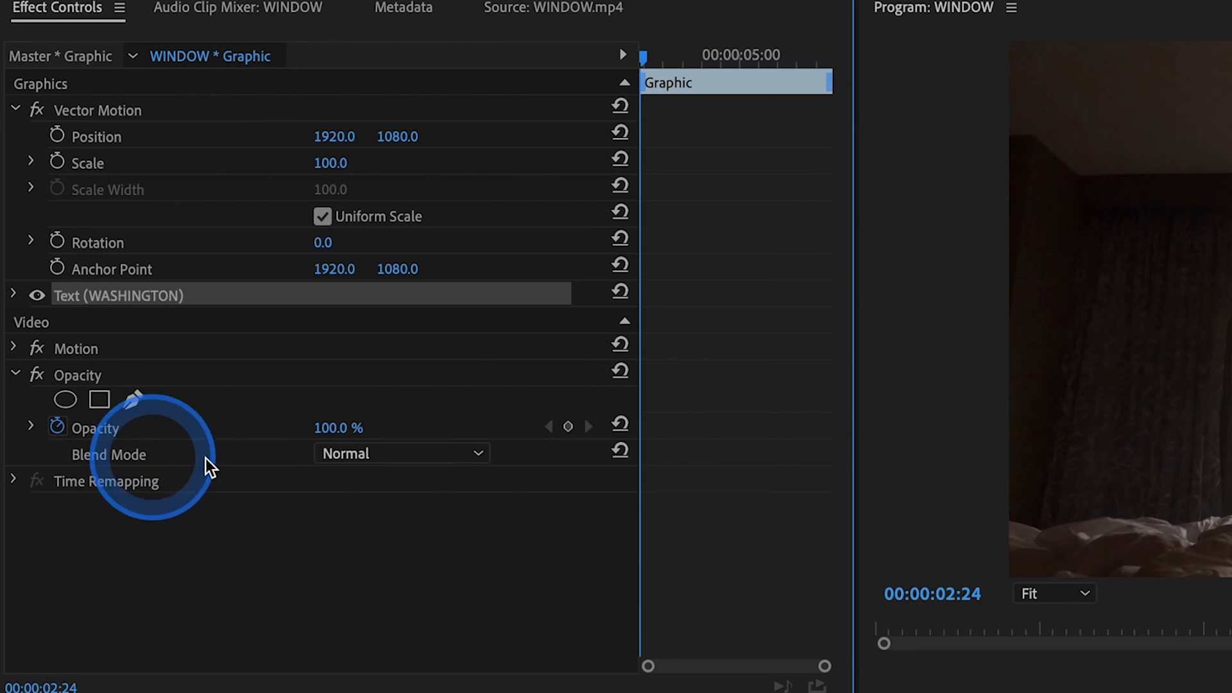
left_click(401, 453)
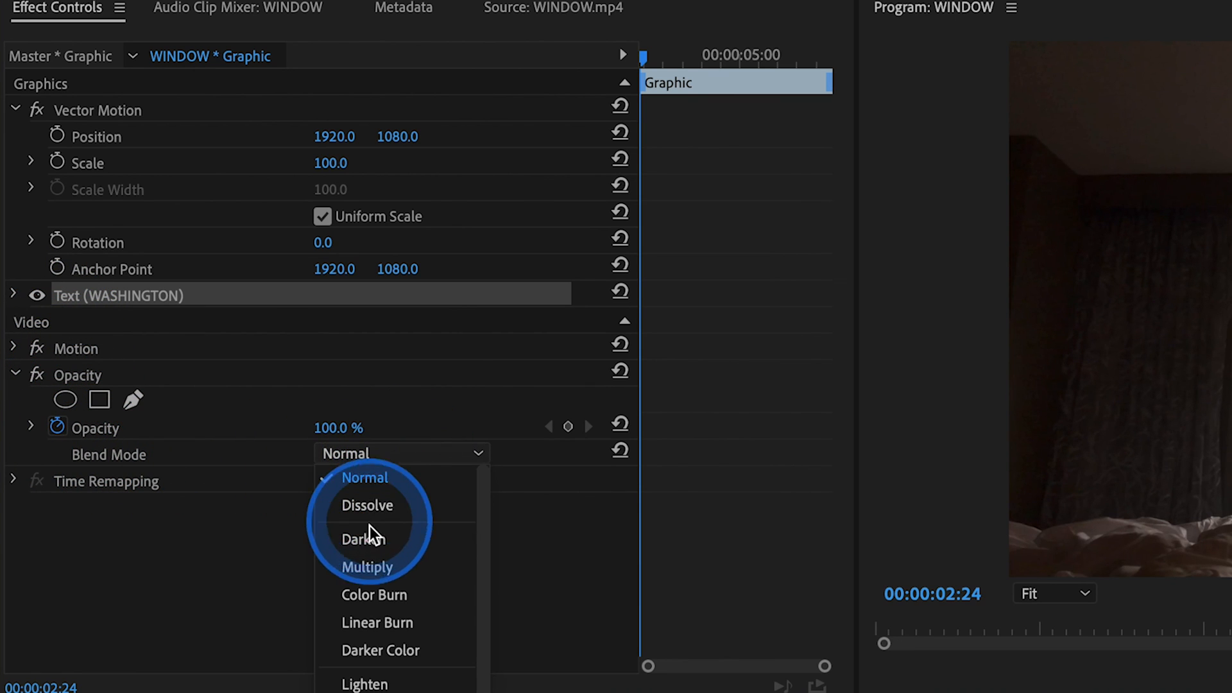
left_click(362, 539)
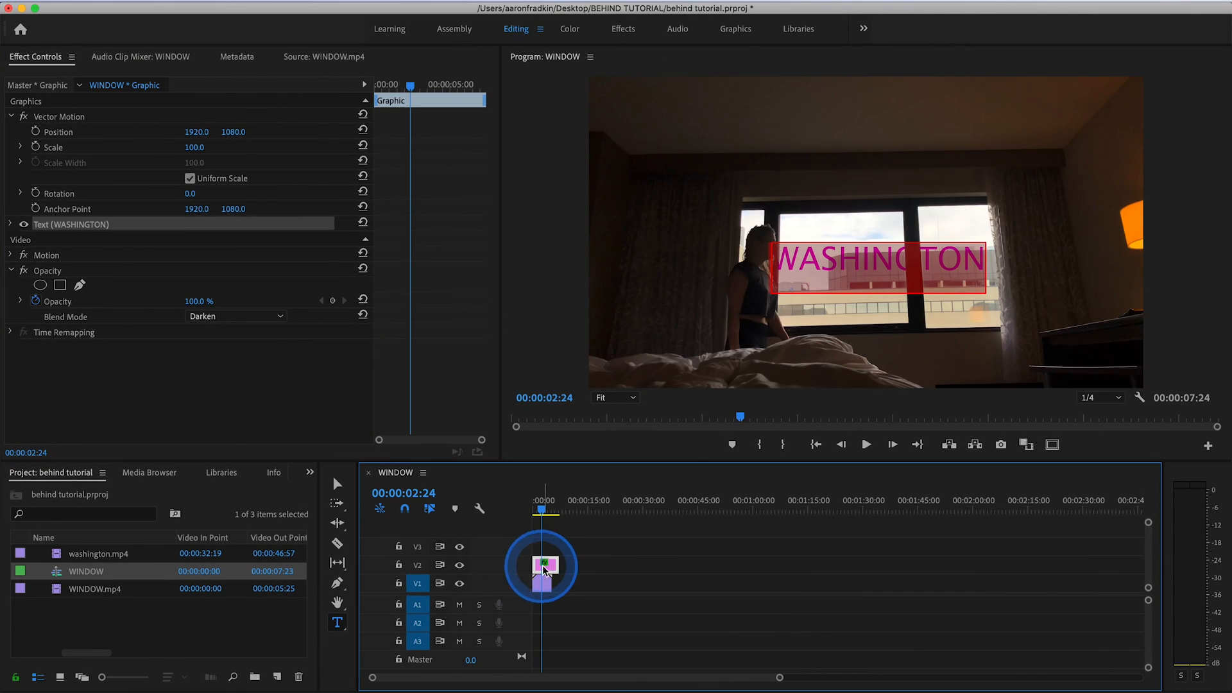